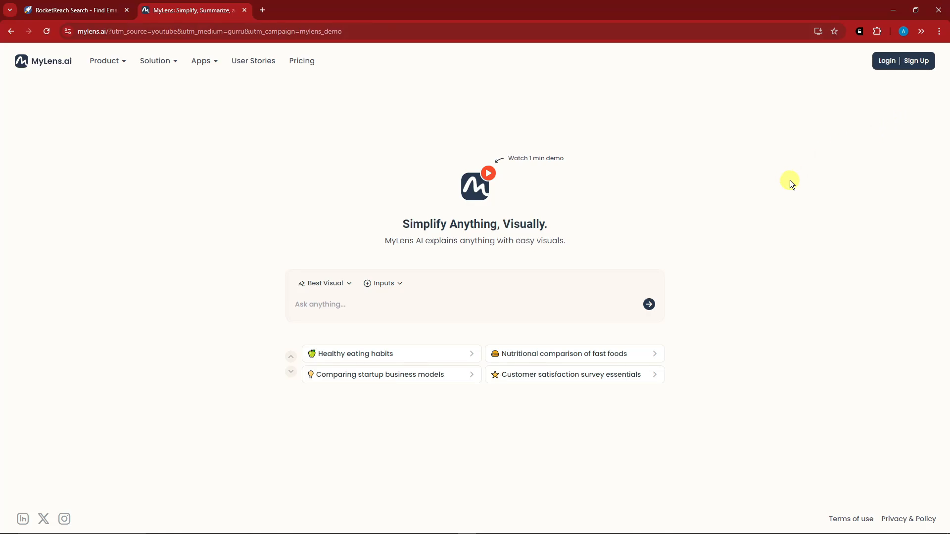
pyautogui.moveTo(766, 248)
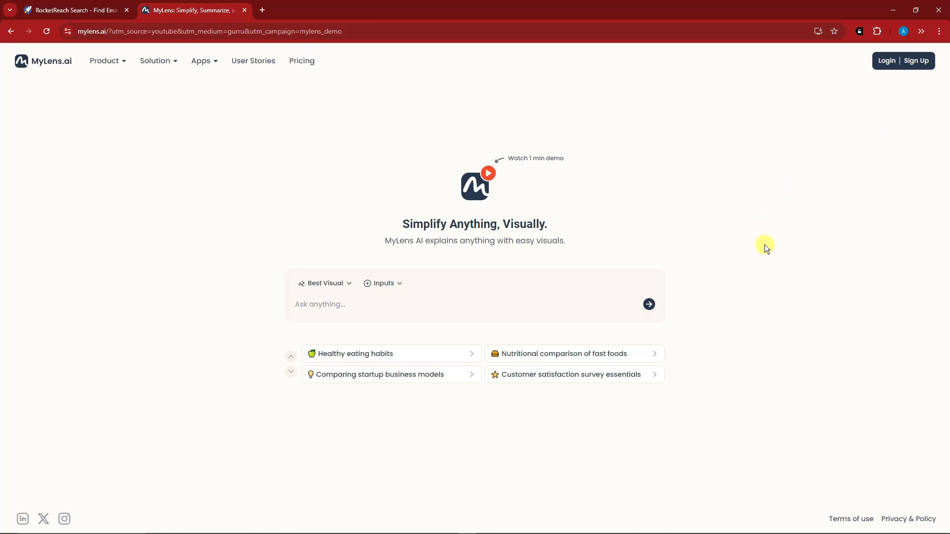
# Step: Open the pricing page and compare monthly with yearly (-36%) billing, ending on yearly
pyautogui.click(126, 10)
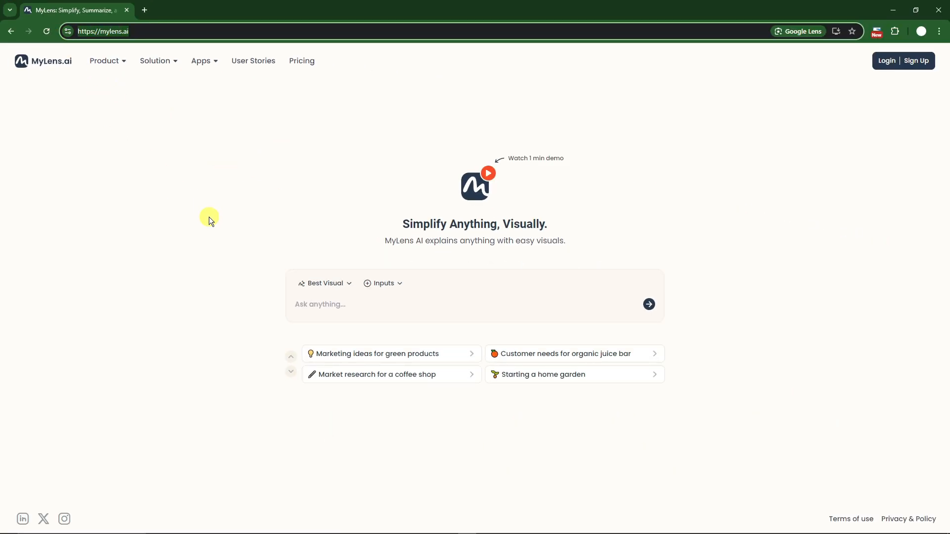
pyautogui.moveTo(213, 216)
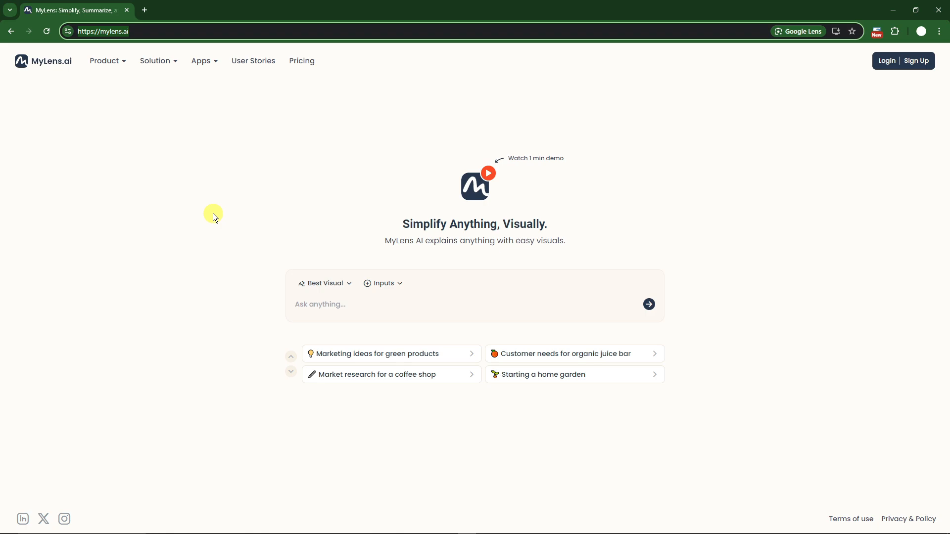
pyautogui.moveTo(308, 156)
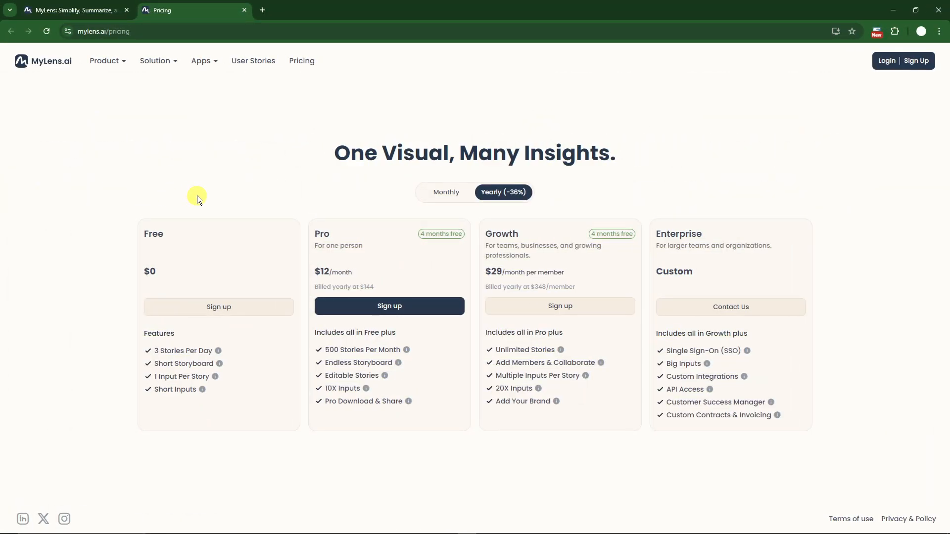
pyautogui.click(446, 192)
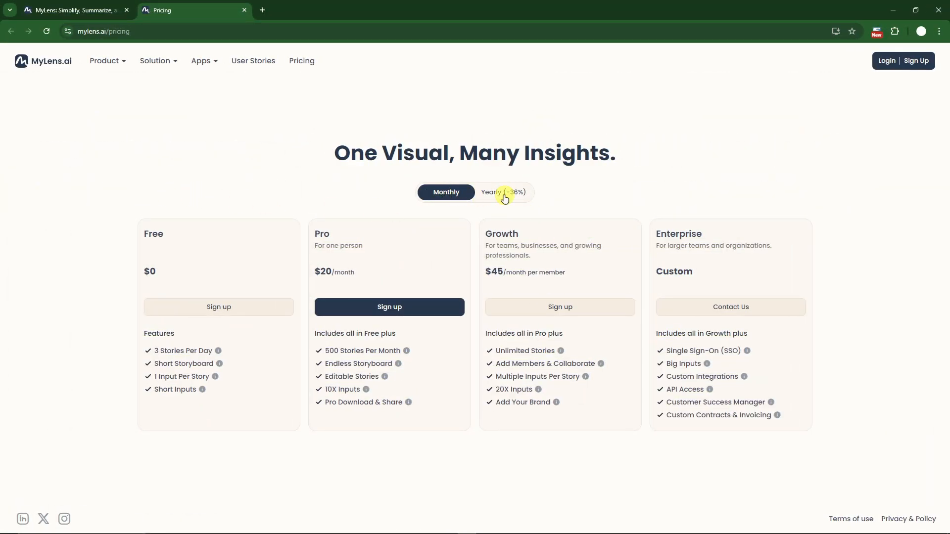
pyautogui.click(502, 192)
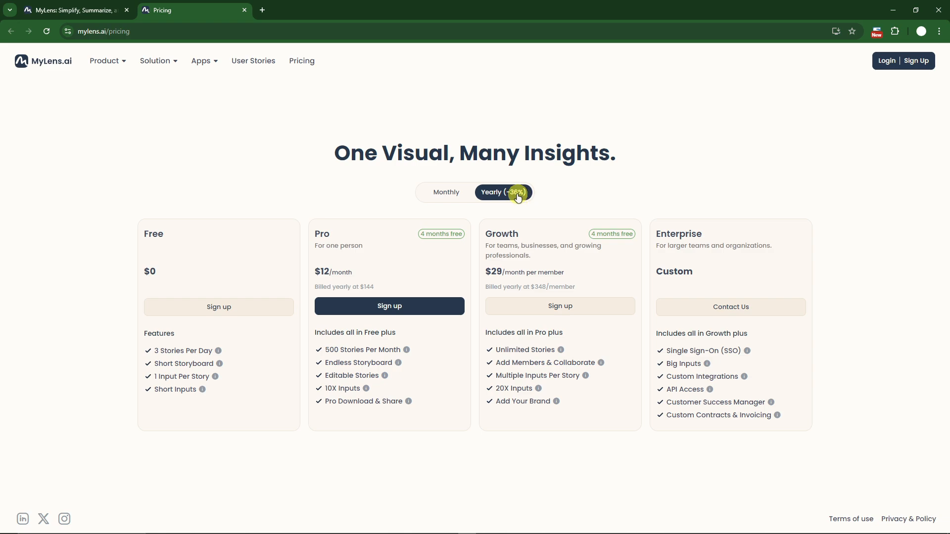
pyautogui.moveTo(147, 235)
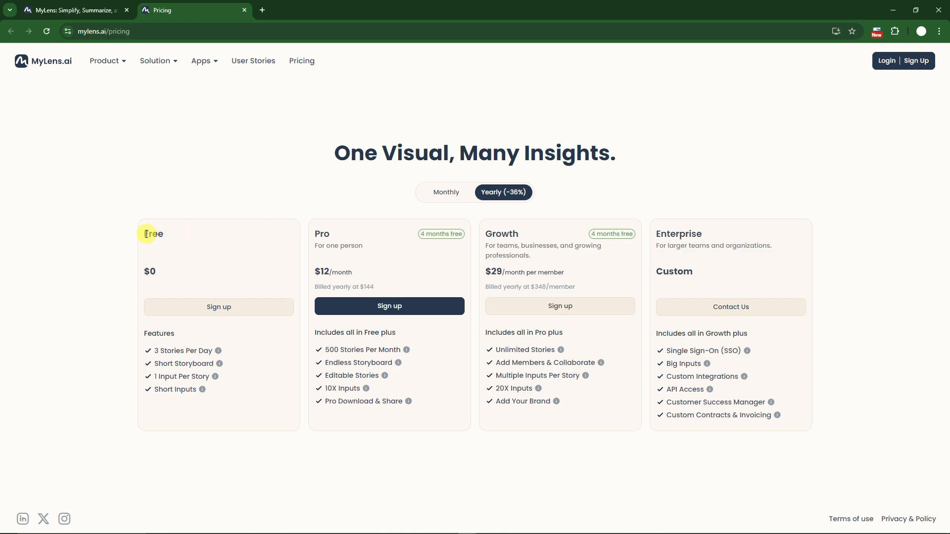
pyautogui.moveTo(221, 364)
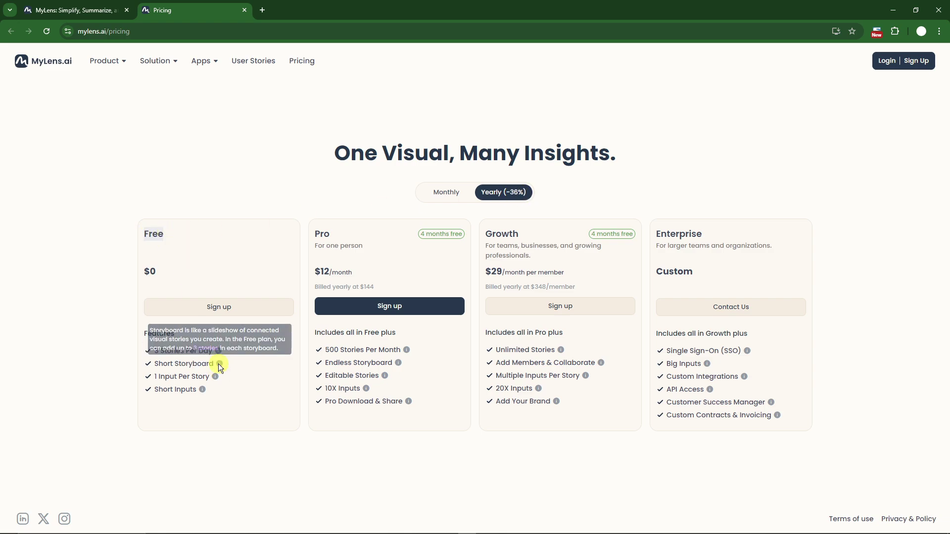
pyautogui.moveTo(219, 354)
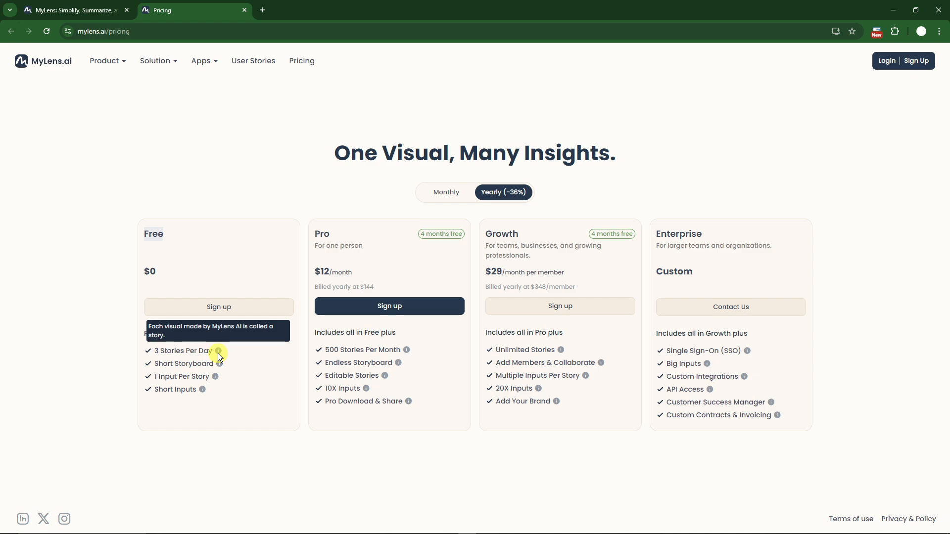
pyautogui.moveTo(129, 121)
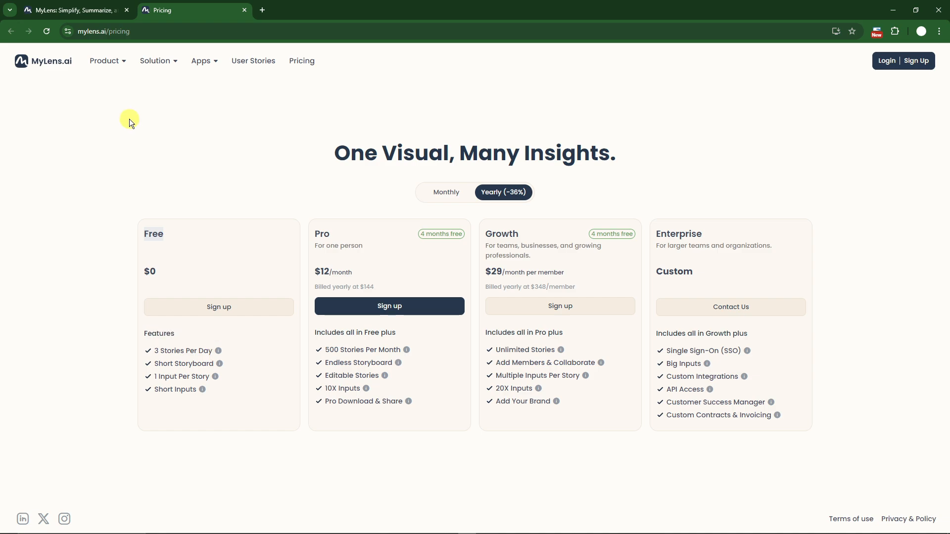
pyautogui.moveTo(917, 60)
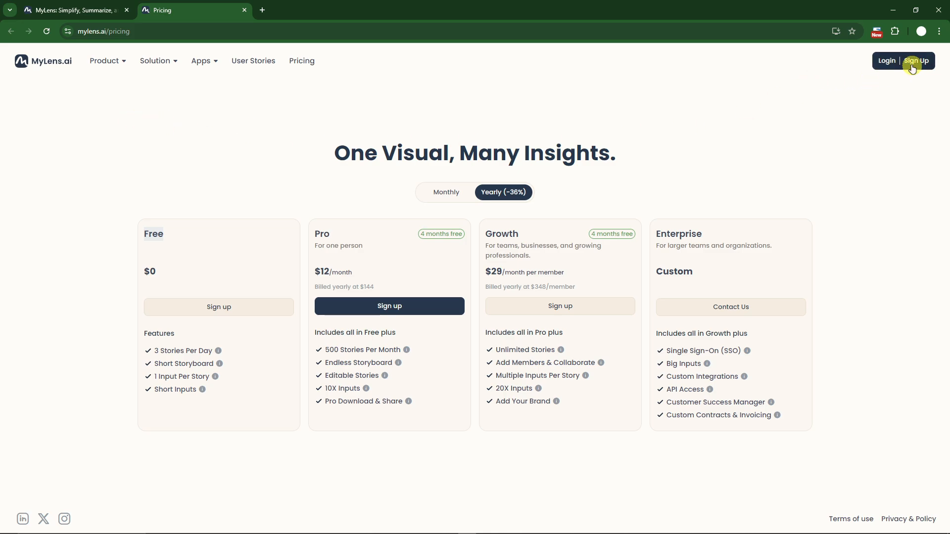
pyautogui.moveTo(886, 60)
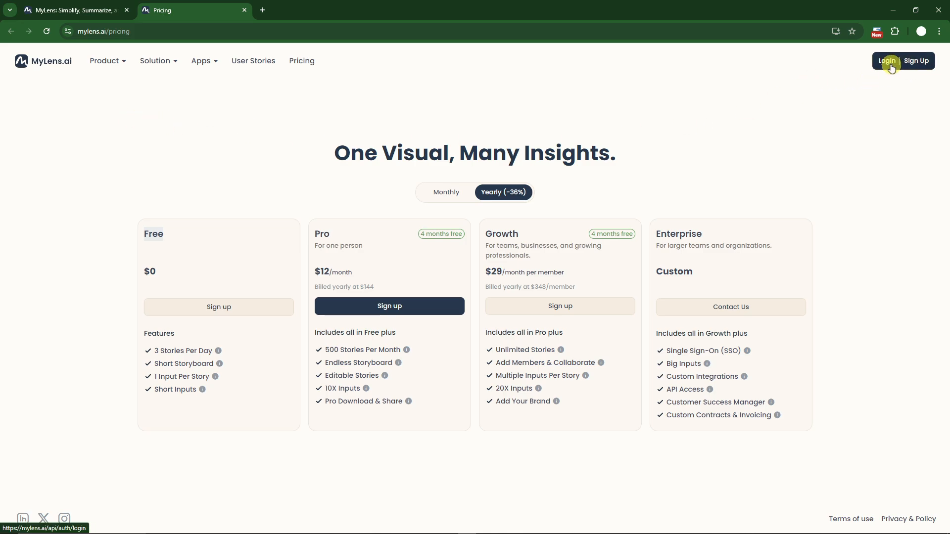
# Step: Log in to the workspace dashboard and create a 'New Folder' under Folders
pyautogui.click(886, 60)
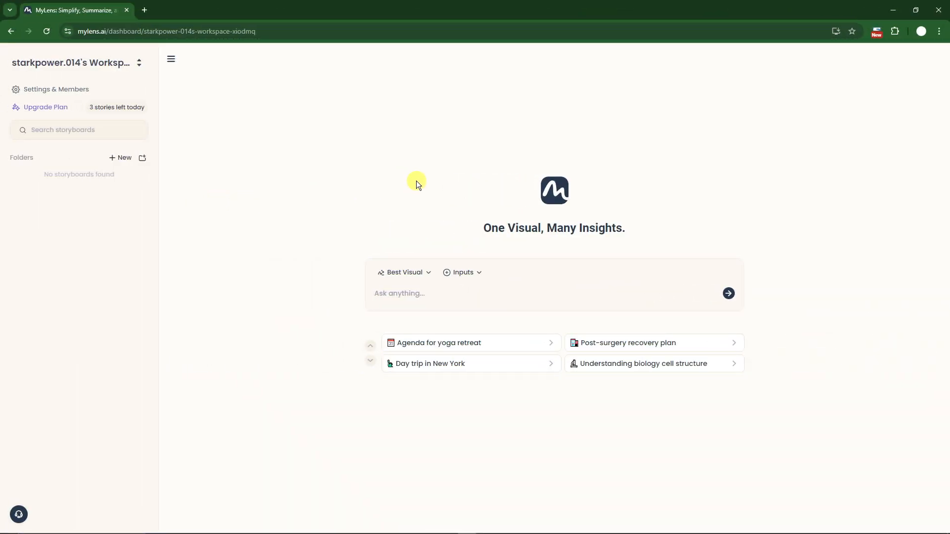
pyautogui.moveTo(421, 170)
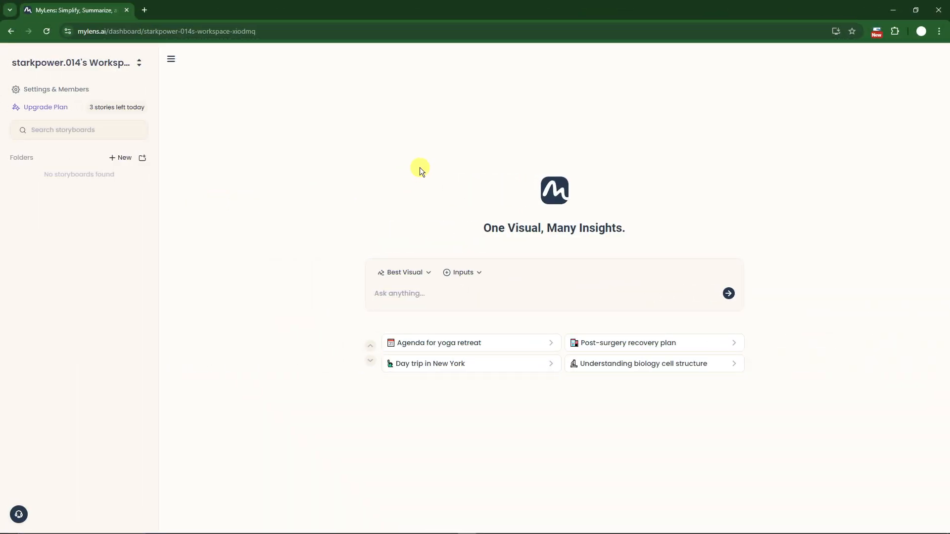
pyautogui.moveTo(259, 113)
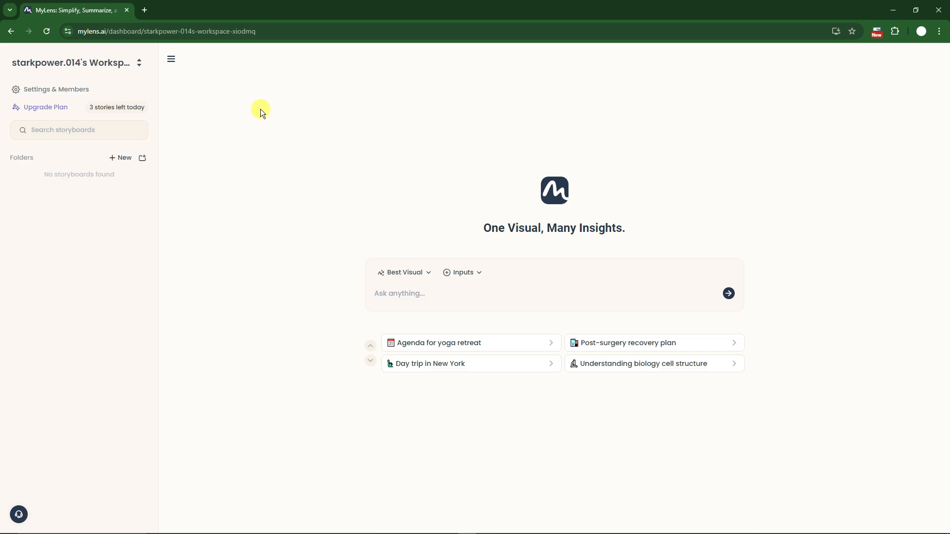
pyautogui.moveTo(254, 153)
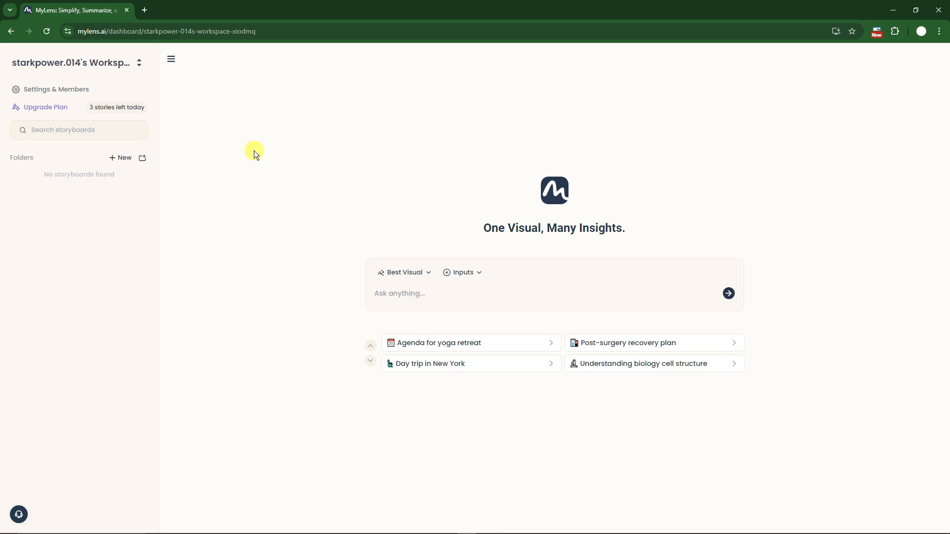
pyautogui.moveTo(25, 91)
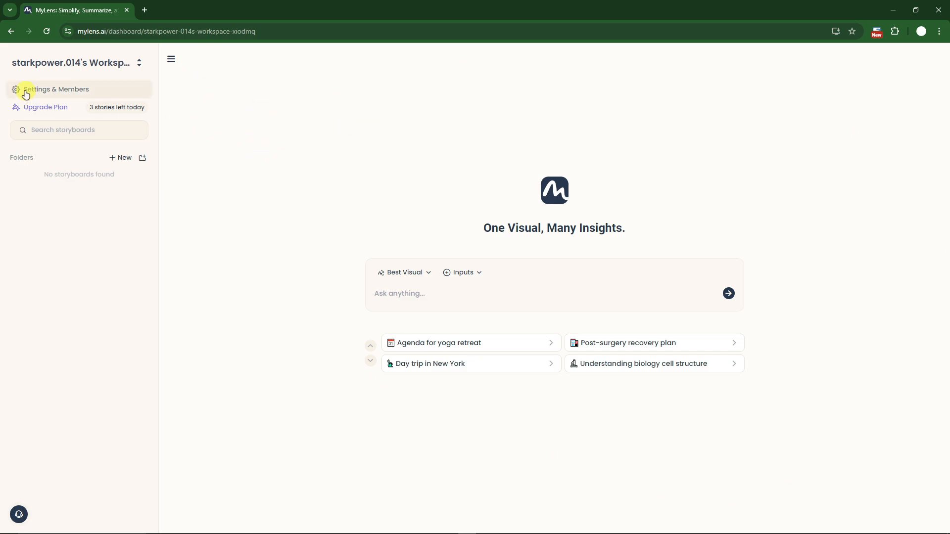
pyautogui.moveTo(119, 141)
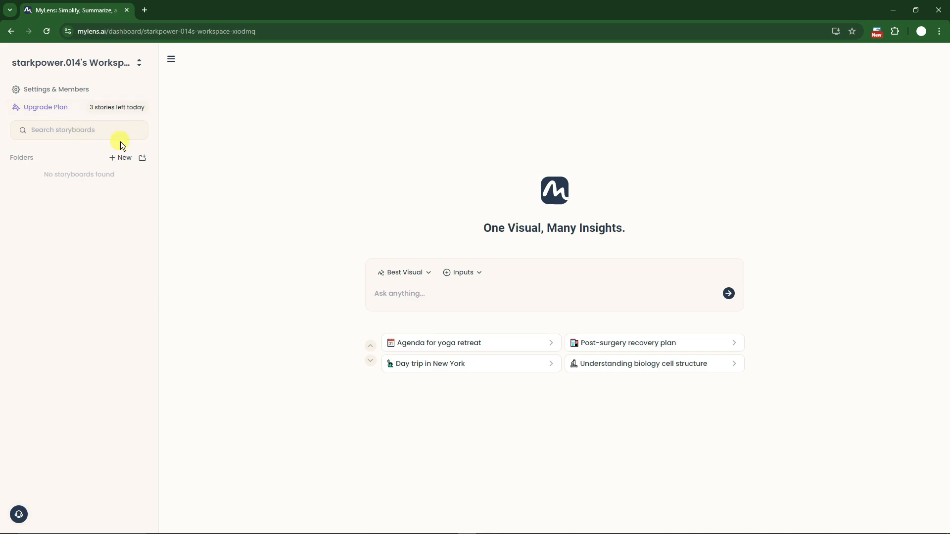
pyautogui.click(121, 158)
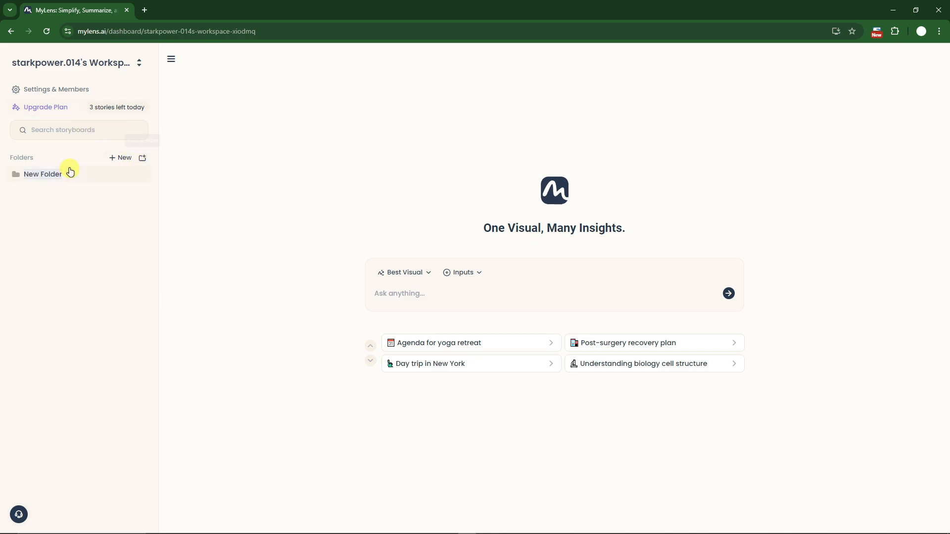
pyautogui.moveTo(55, 178)
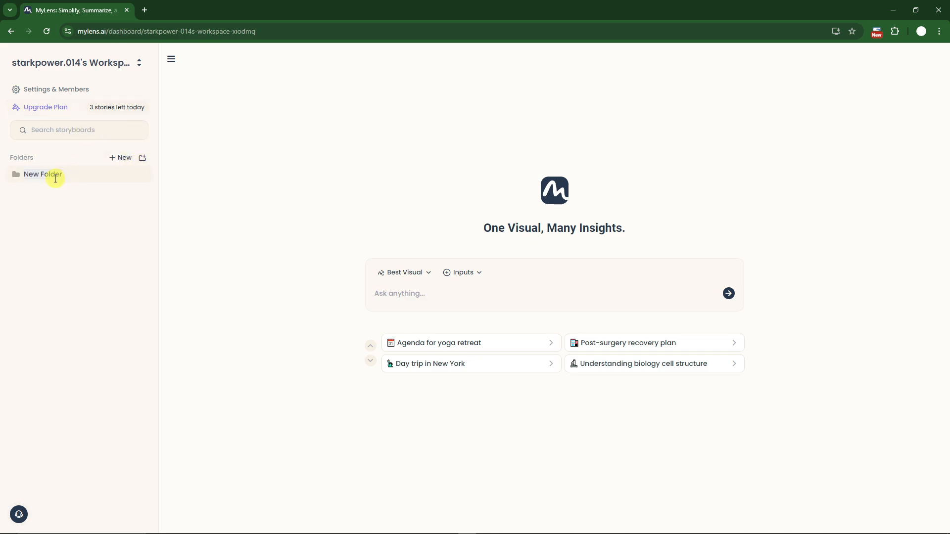
pyautogui.moveTo(429, 273)
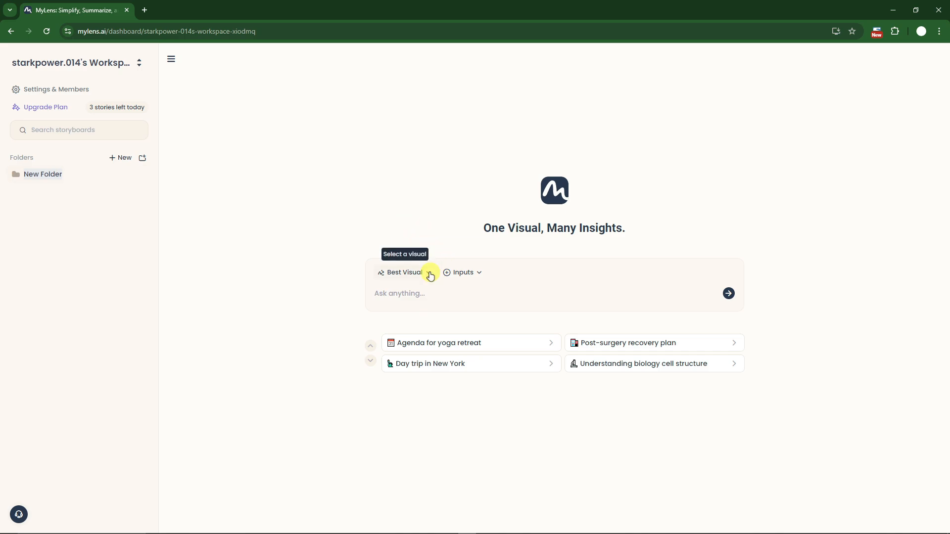
# Step: Check the visual type and input source lists, then submit the 'DNA' prompt
pyautogui.click(403, 273)
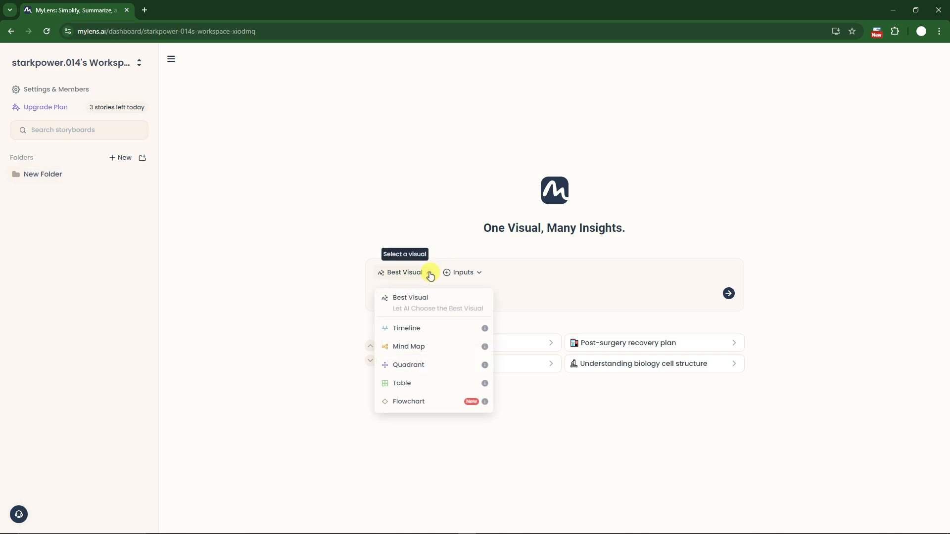
pyautogui.moveTo(417, 351)
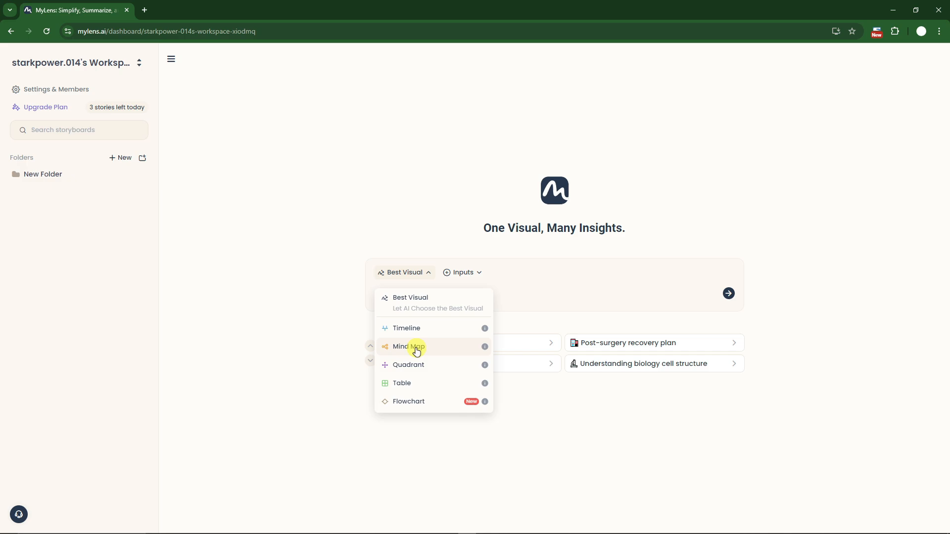
pyautogui.moveTo(416, 404)
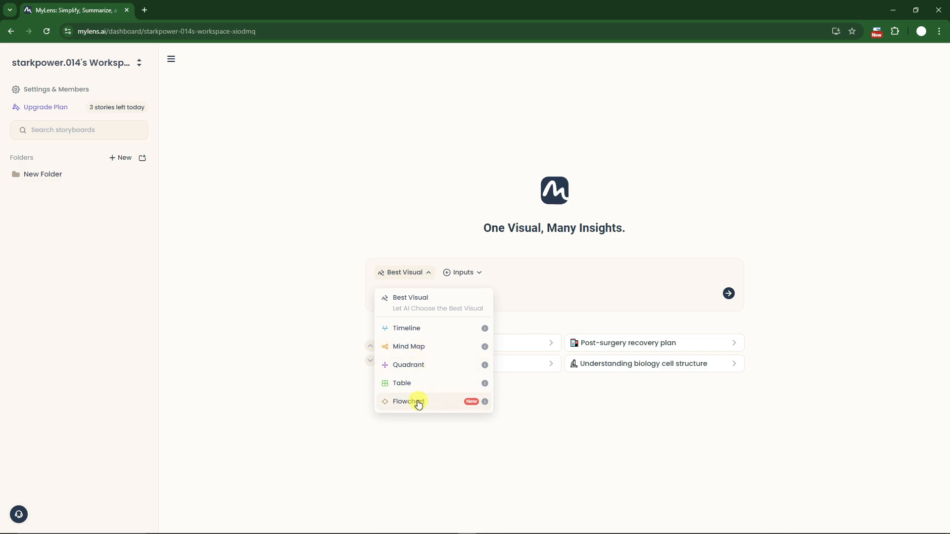
pyautogui.click(461, 272)
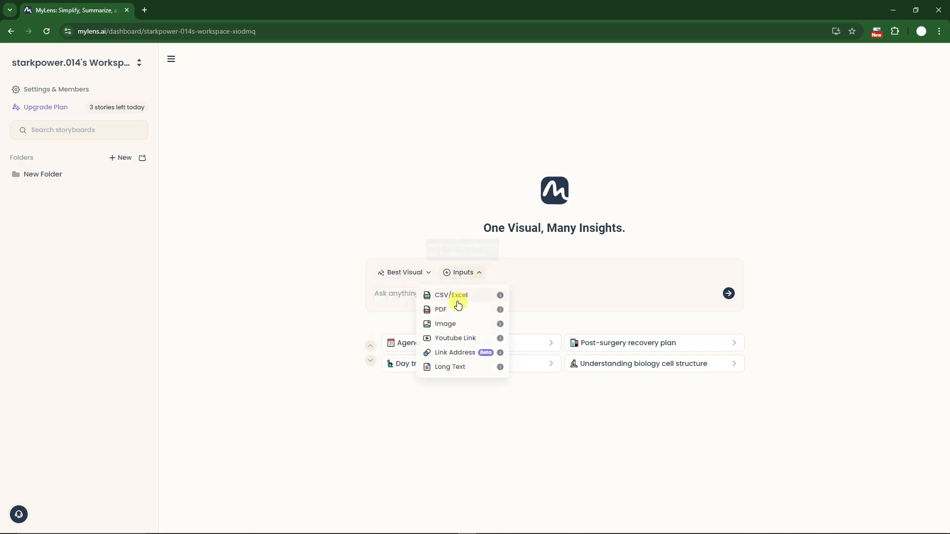
pyautogui.moveTo(333, 283)
pyautogui.write('DNA')
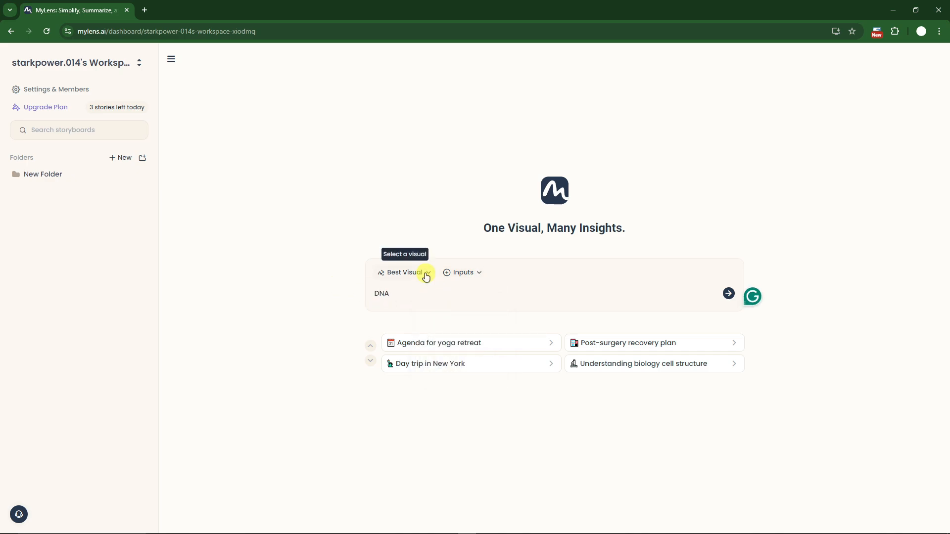
pyautogui.click(404, 272)
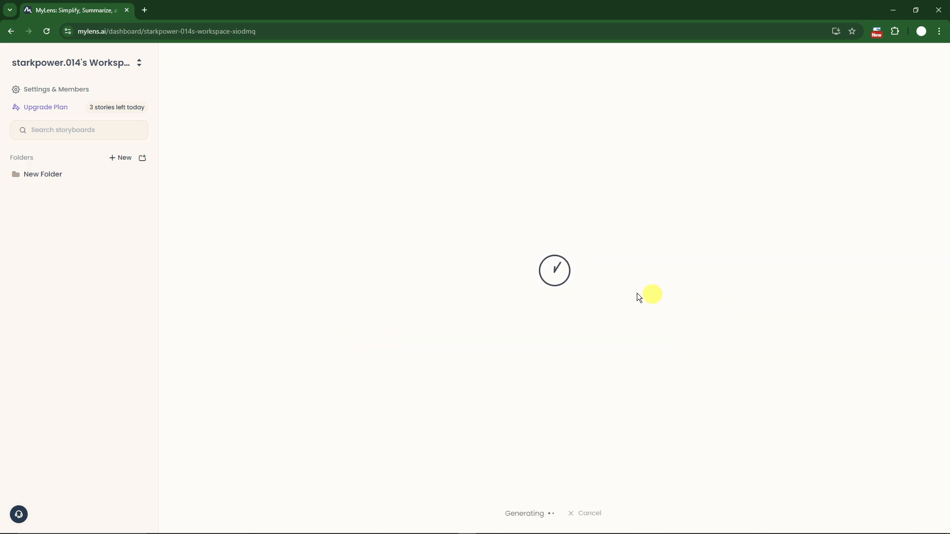
pyautogui.moveTo(429, 273)
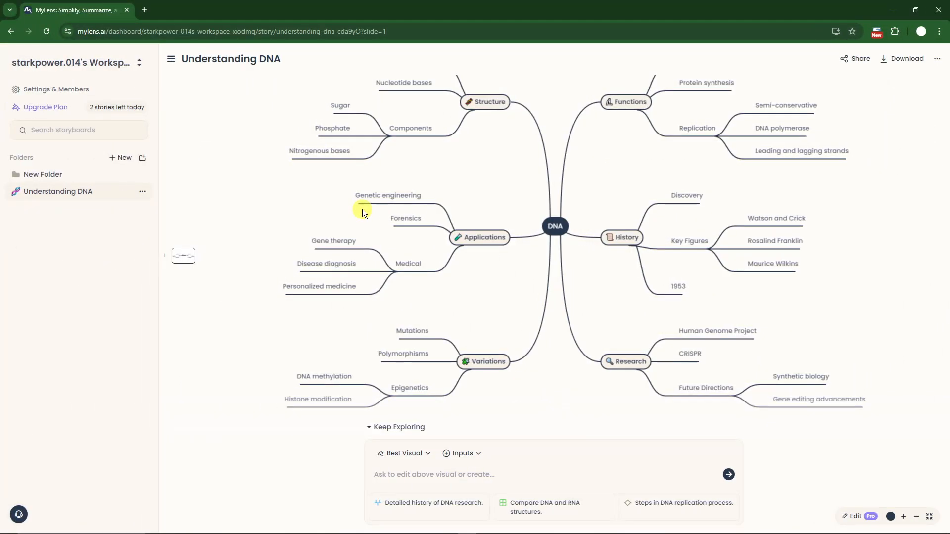
pyautogui.moveTo(699, 173)
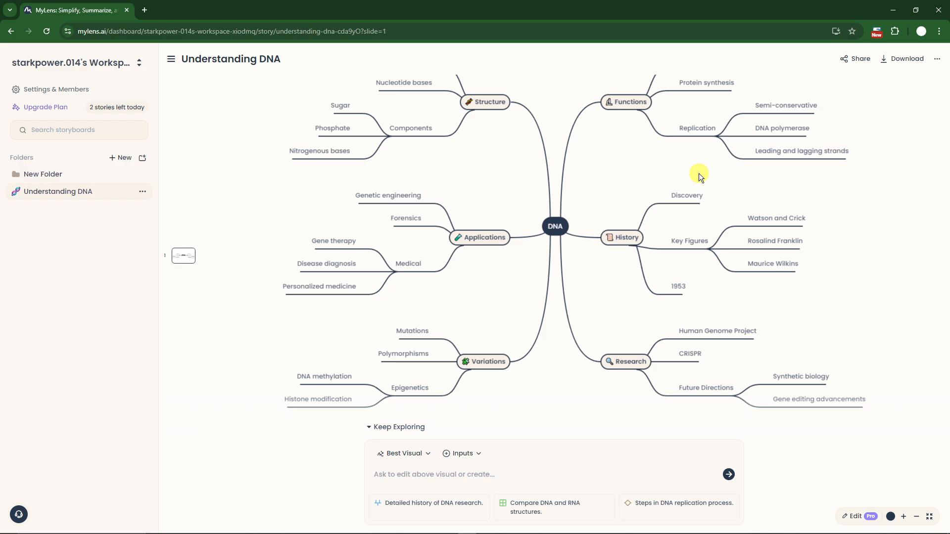
pyautogui.moveTo(183, 255)
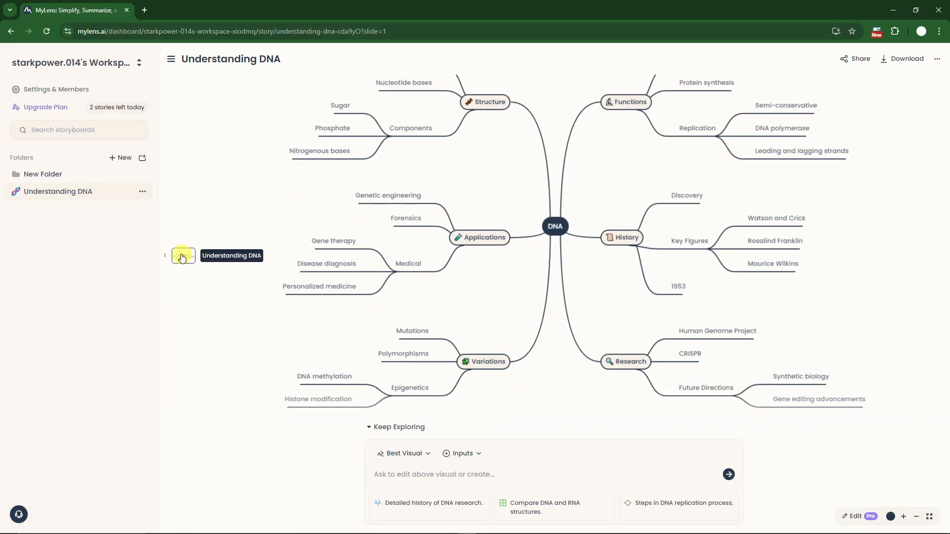
pyautogui.moveTo(143, 194)
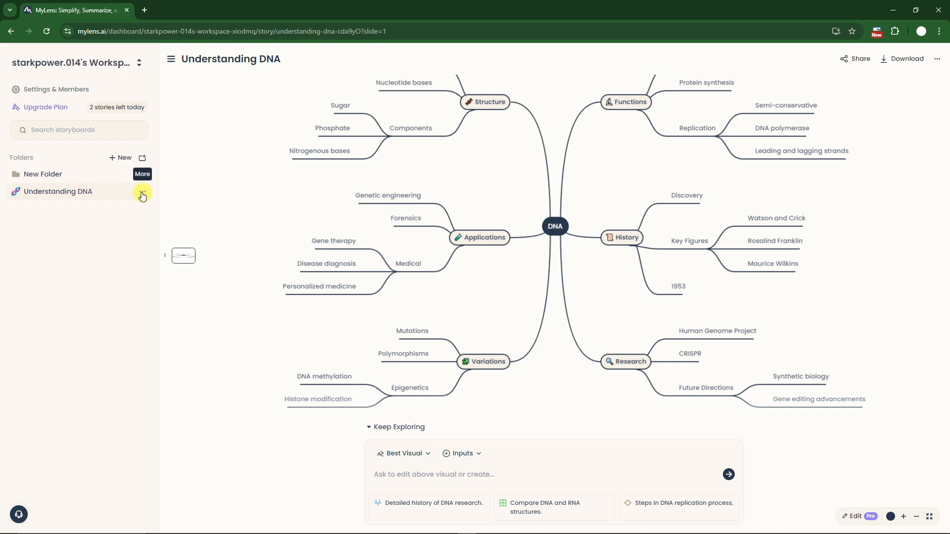
pyautogui.moveTo(97, 192)
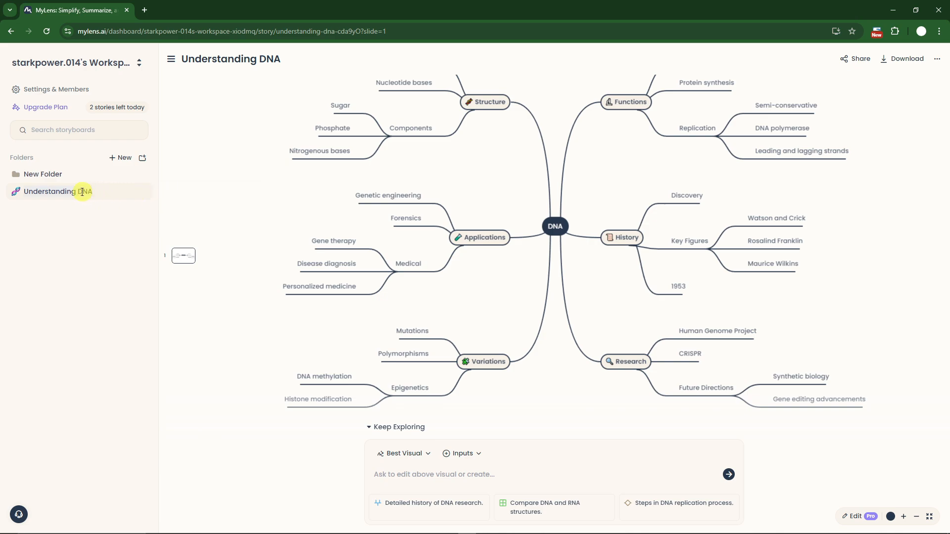
pyautogui.moveTo(150, 172)
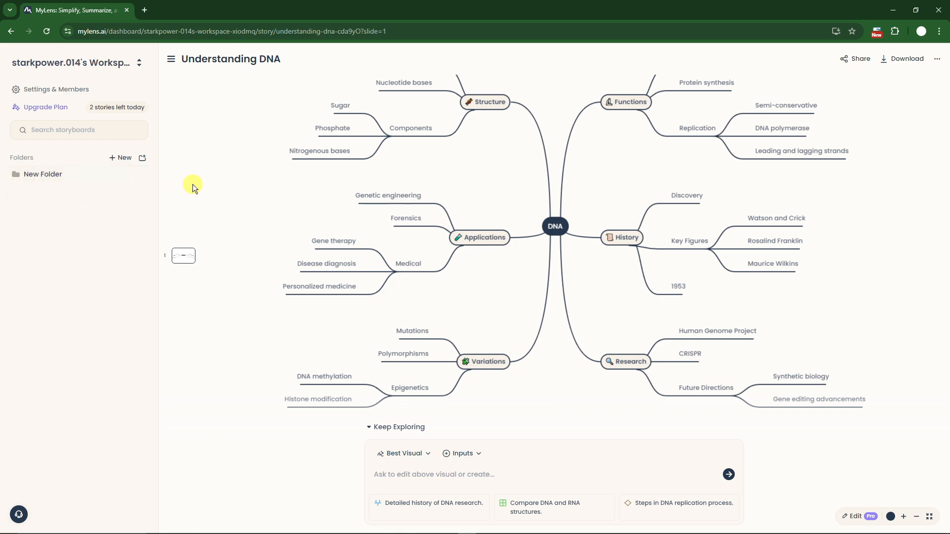
pyautogui.moveTo(488, 153)
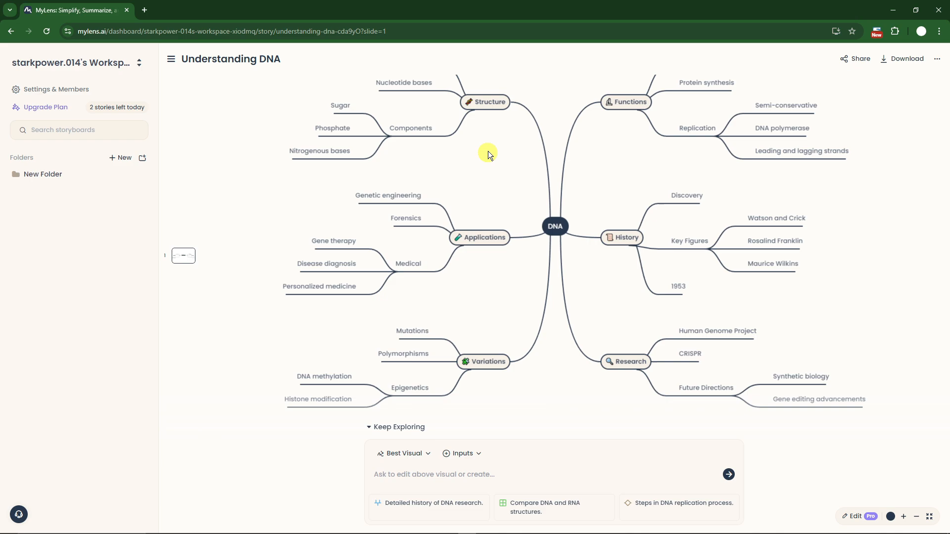
pyautogui.moveTo(859, 80)
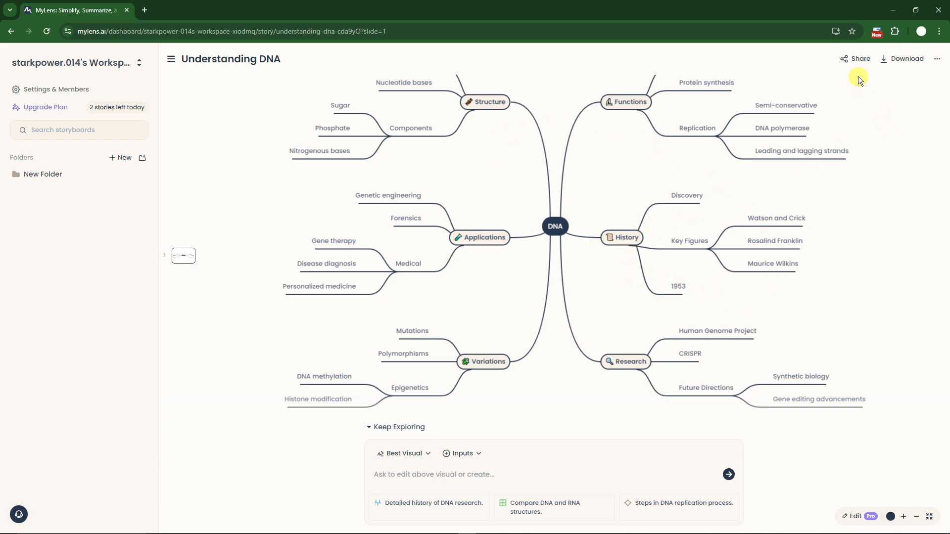
# Step: Turn on 'Anyone with the link can access' for the mind map and copy the link
pyautogui.click(859, 58)
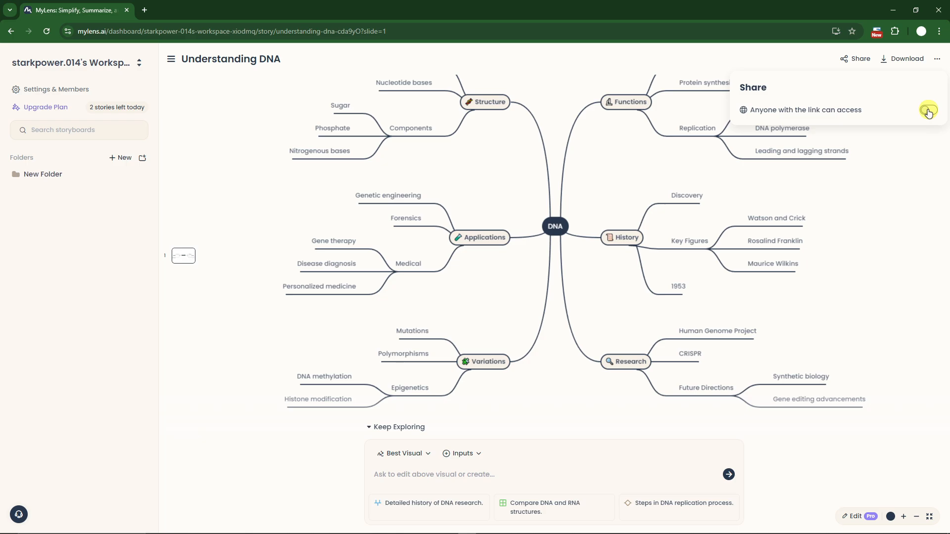
pyautogui.click(928, 110)
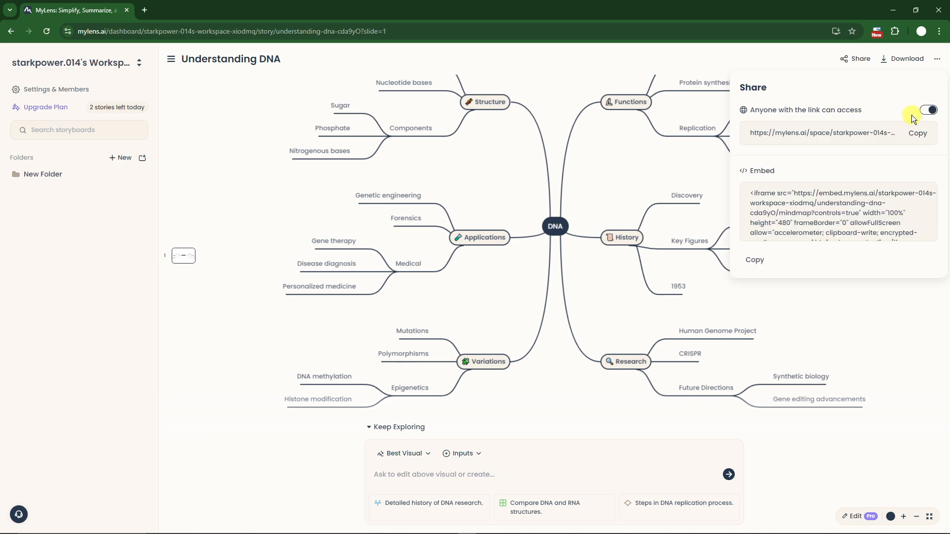
pyautogui.click(927, 109)
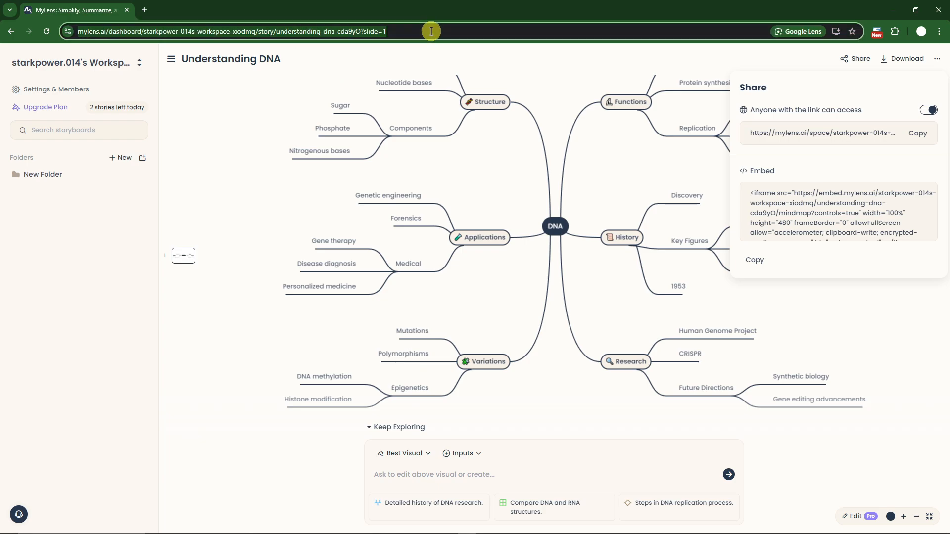
pyautogui.moveTo(450, 180)
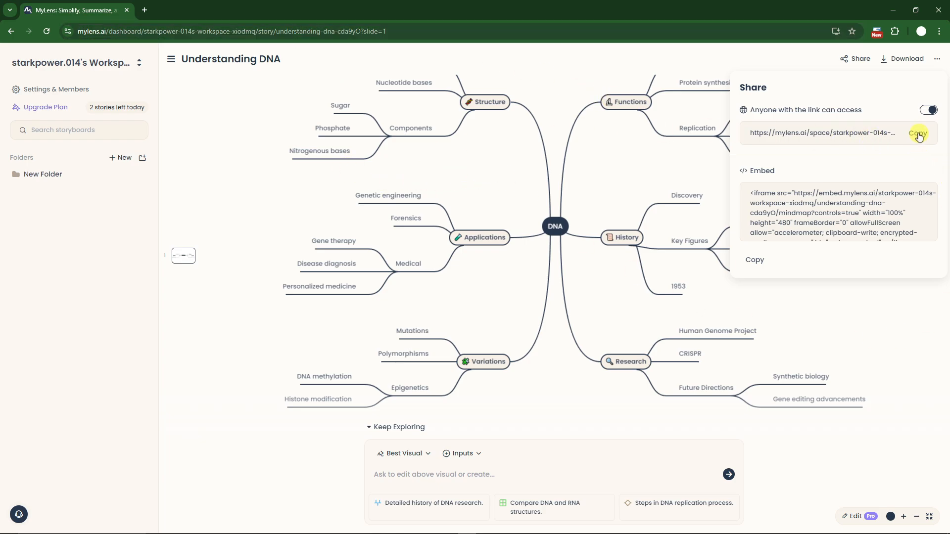
pyautogui.click(262, 10)
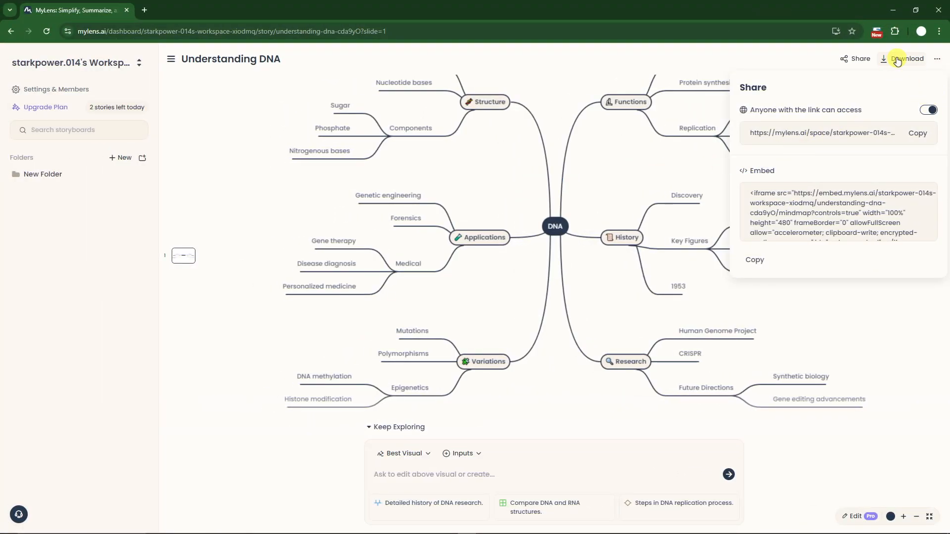
# Step: Close the Share panel and collapse the Keep Exploring suggestions
pyautogui.click(937, 59)
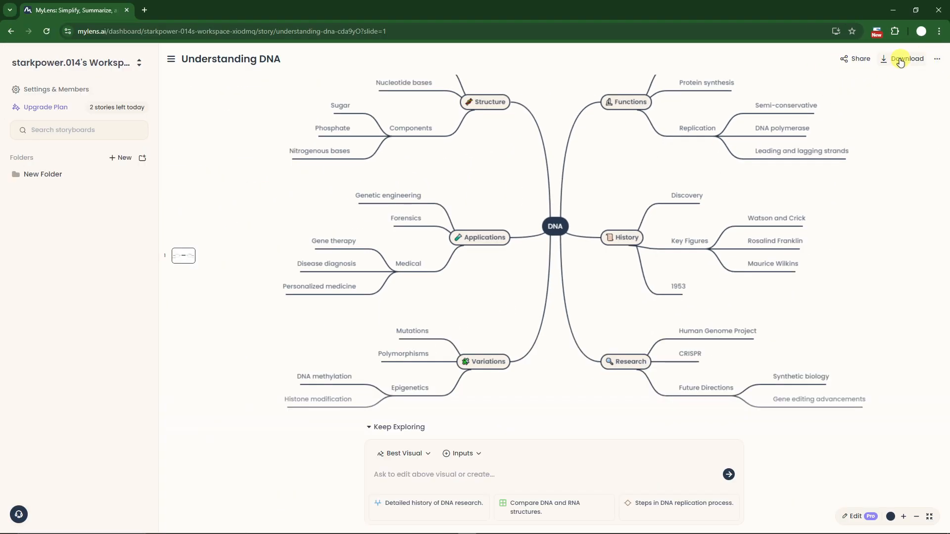
pyautogui.moveTo(404, 230)
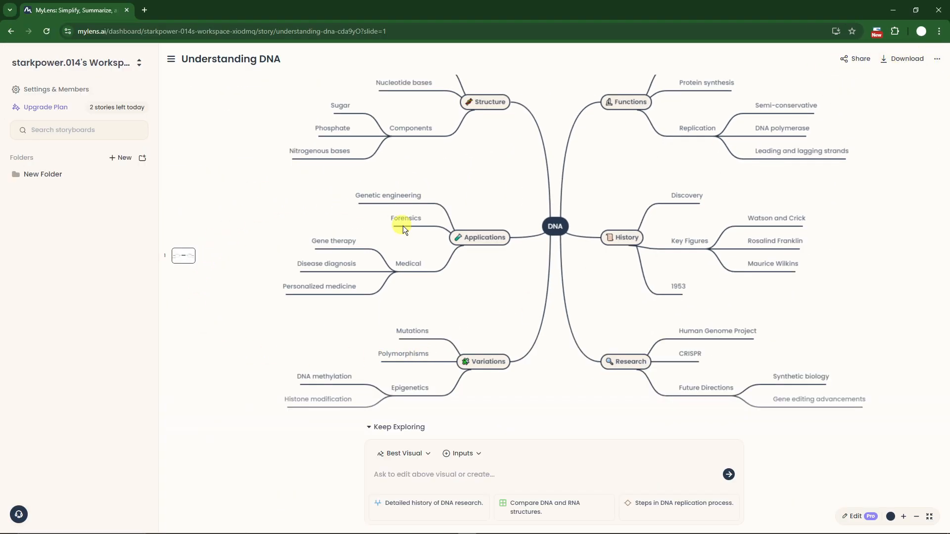
pyautogui.moveTo(428, 456)
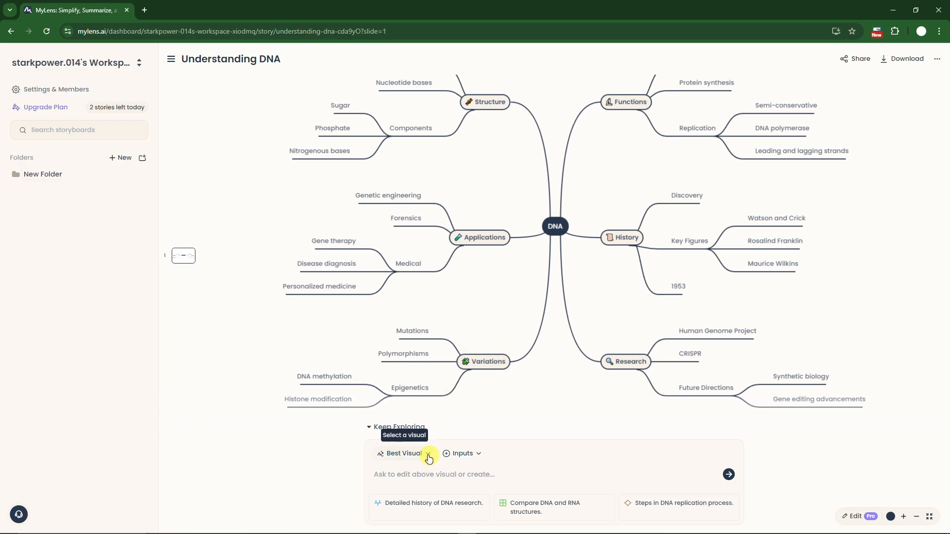
pyautogui.click(397, 427)
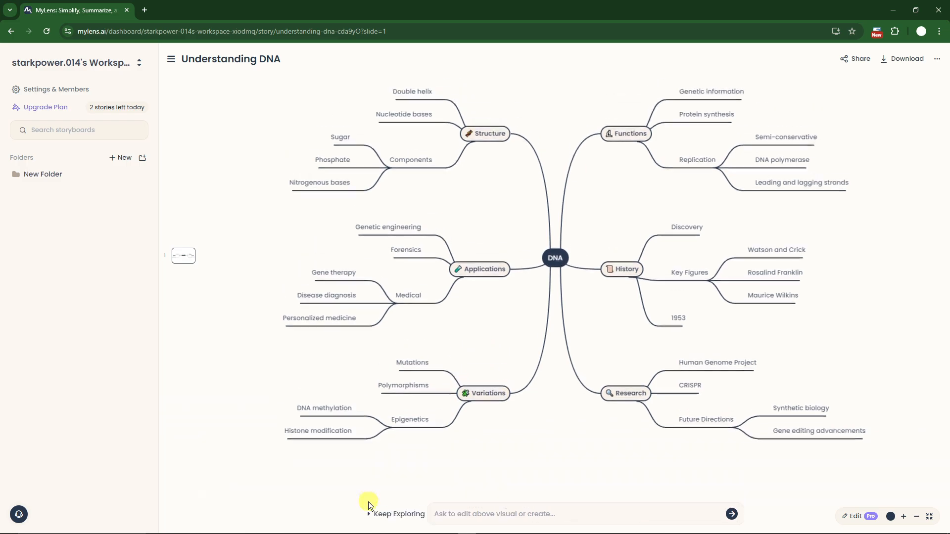
# Step: Reopen Keep Exploring and generate the 'Detailed history of DNA research.' timeline slide
pyautogui.click(399, 514)
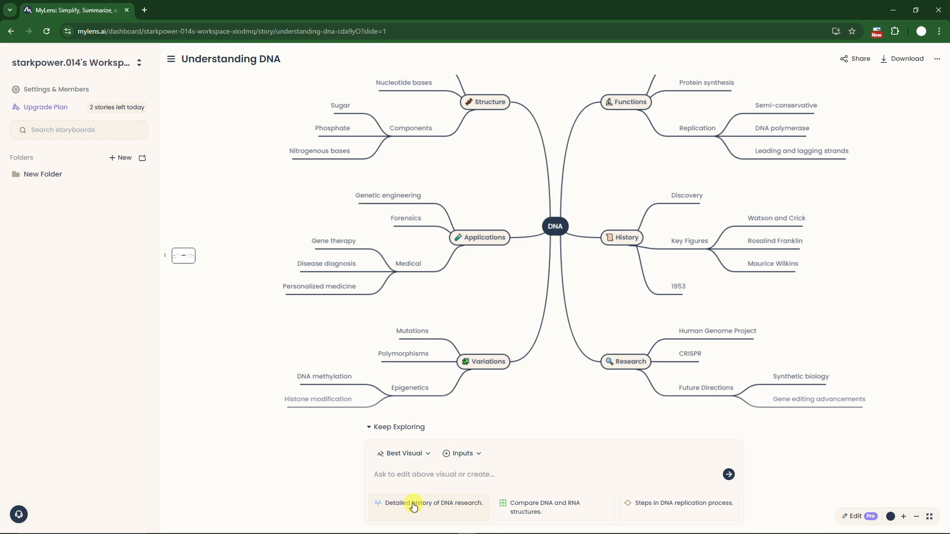
pyautogui.moveTo(519, 507)
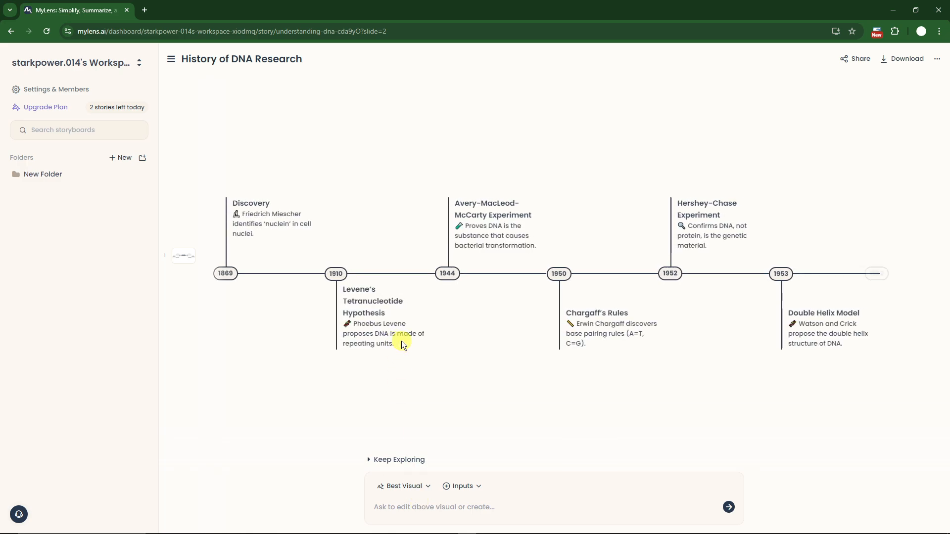
pyautogui.hscroll(3)
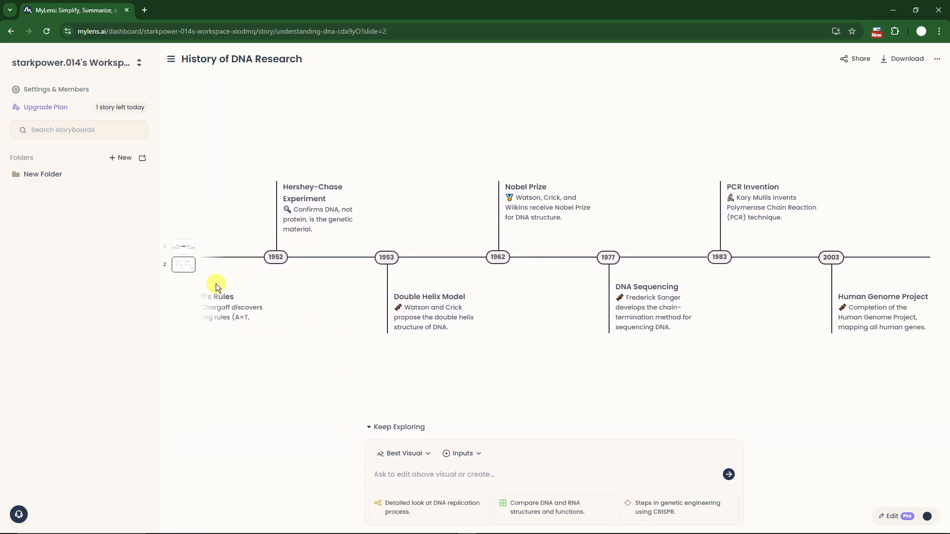
pyautogui.moveTo(183, 253)
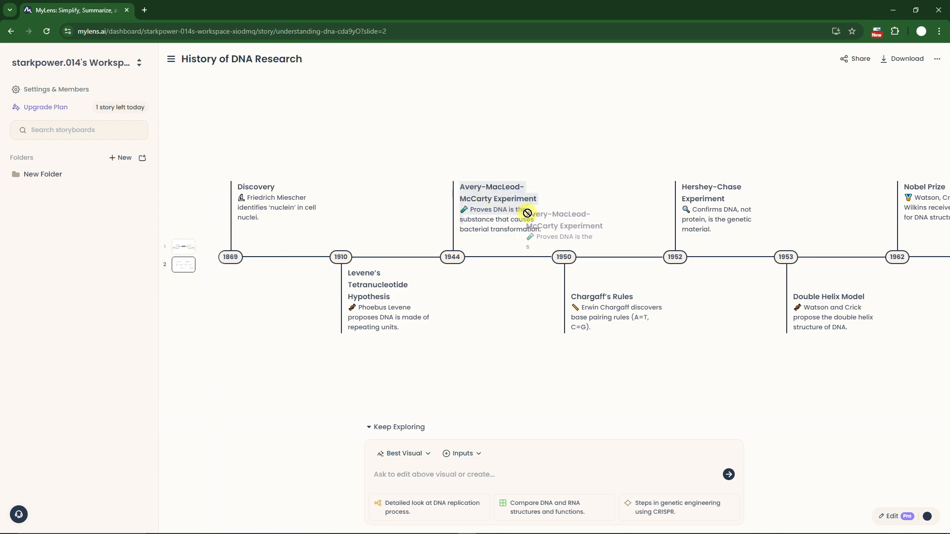
pyautogui.moveTo(183, 252)
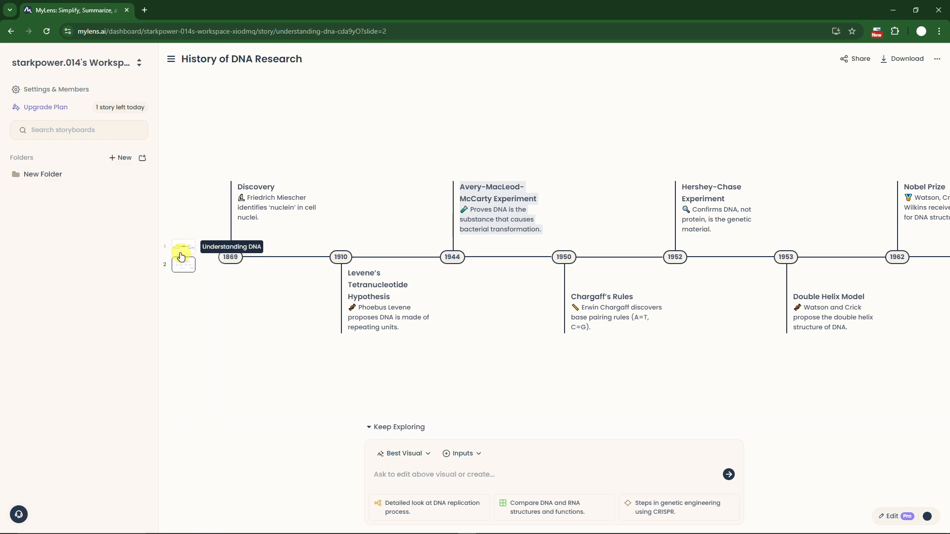
pyautogui.moveTo(438, 441)
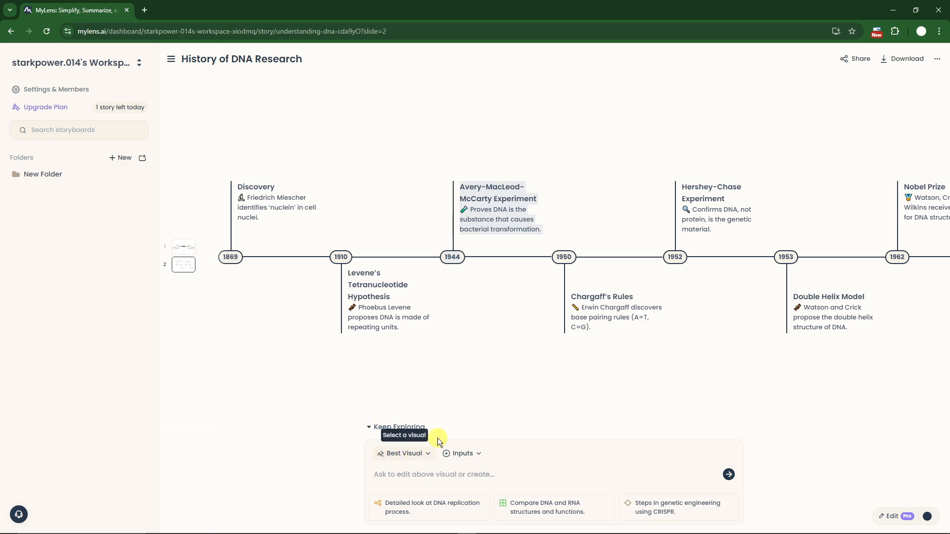
pyautogui.moveTo(680, 382)
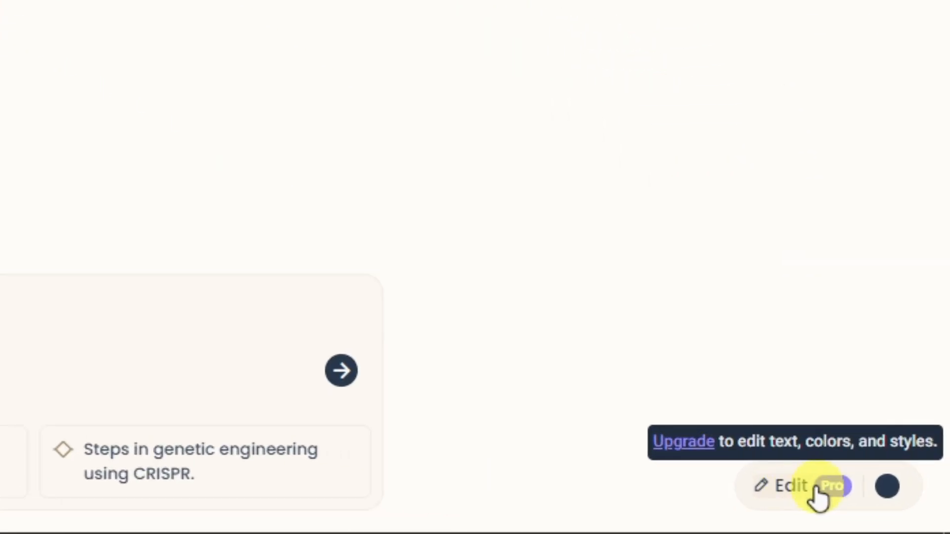
pyautogui.moveTo(791, 491)
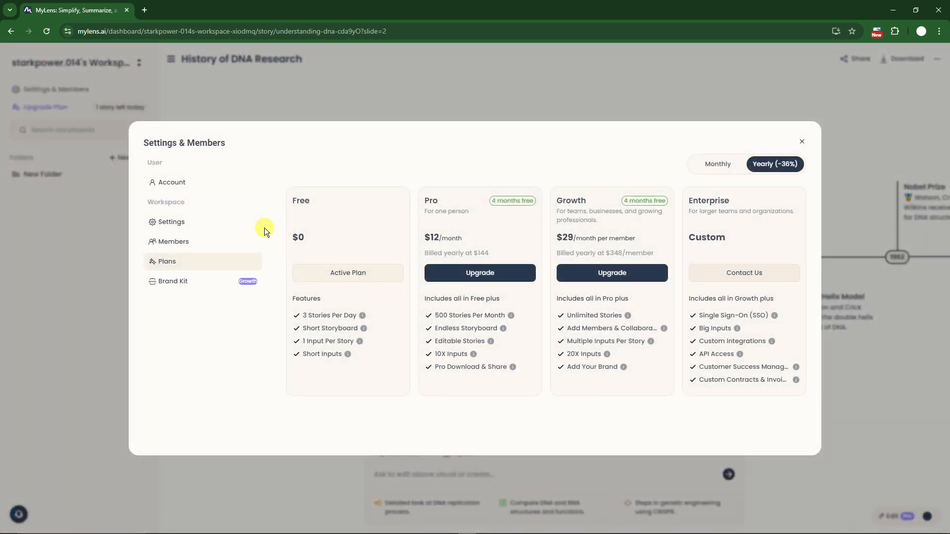
pyautogui.moveTo(802, 144)
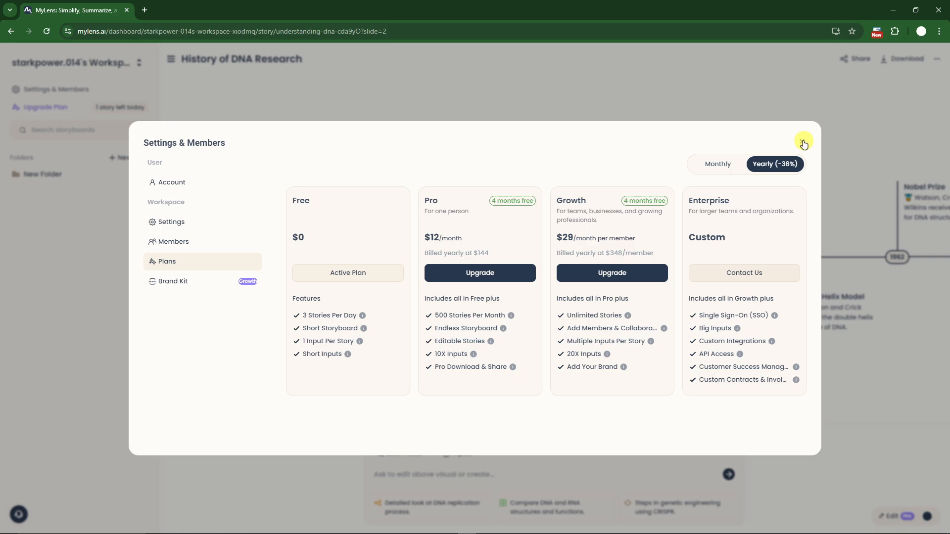
# Step: Dismiss the Plans dialog and try Edit on the timeline, which requires Pro
pyautogui.click(805, 143)
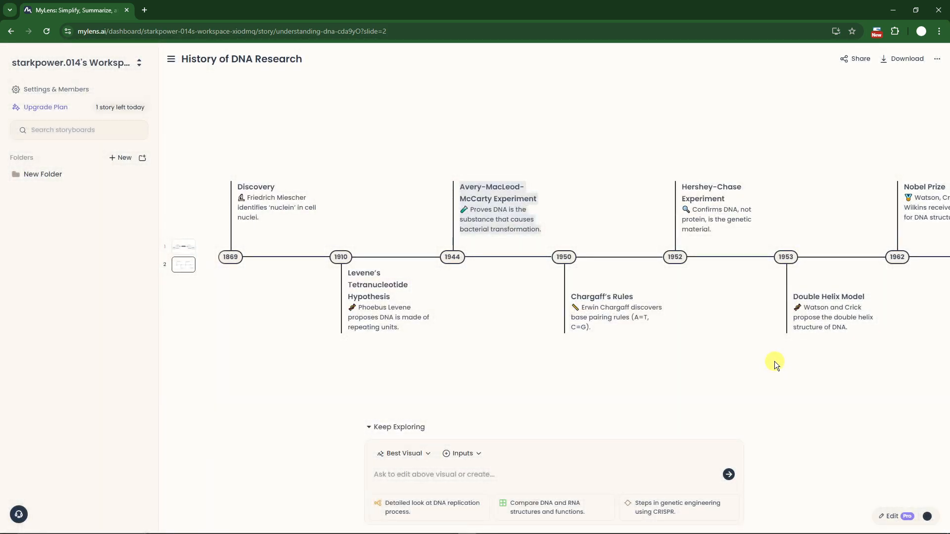
pyautogui.moveTo(437, 315)
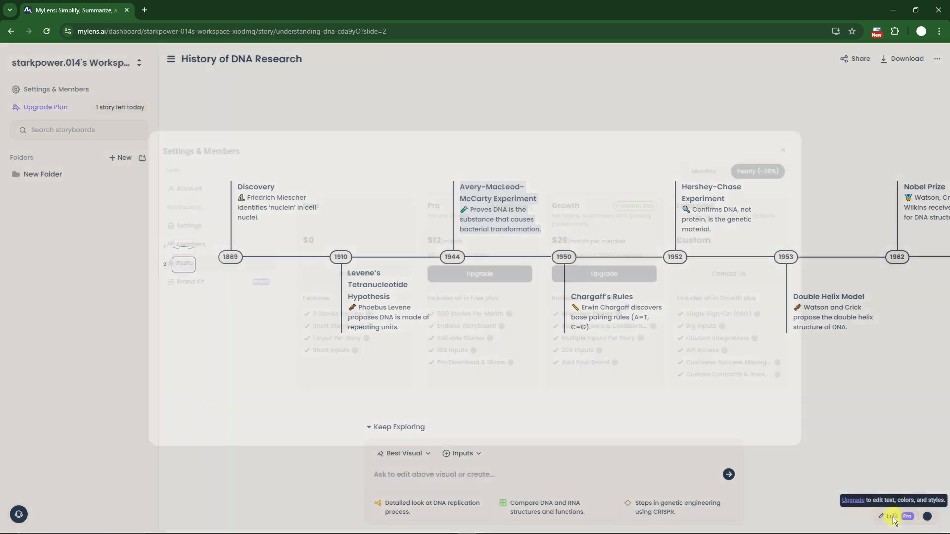
pyautogui.click(783, 150)
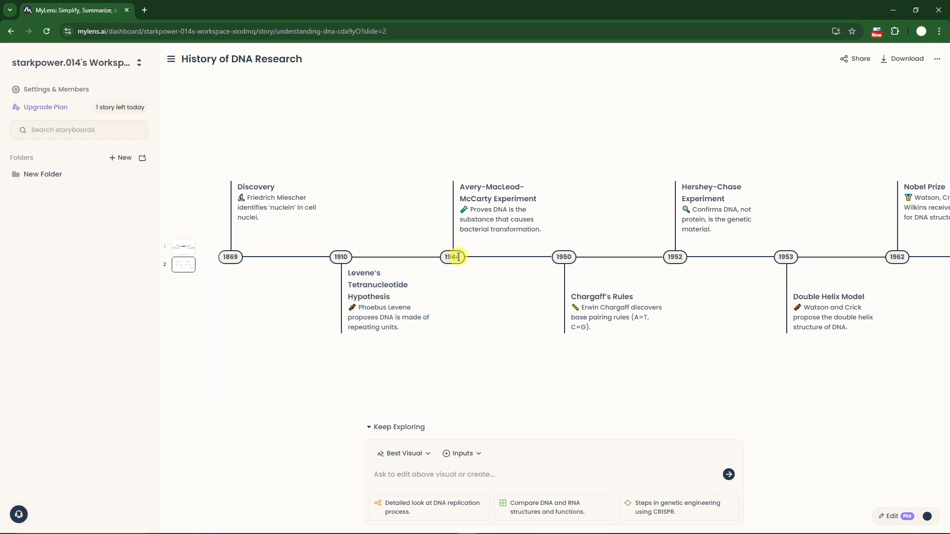
pyautogui.moveTo(900, 426)
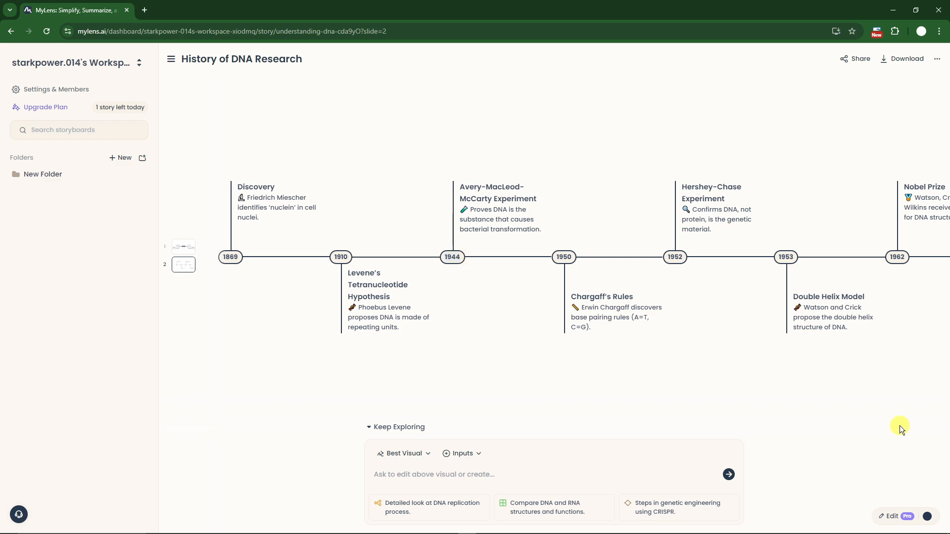
pyautogui.moveTo(890, 516)
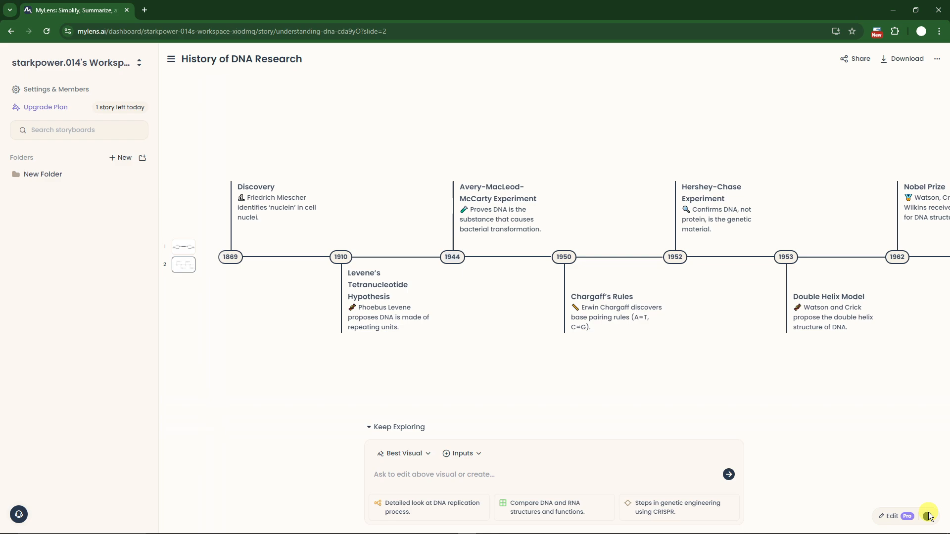
# Step: Pick the red swatch from the theme colour picker at the bottom right
pyautogui.click(929, 516)
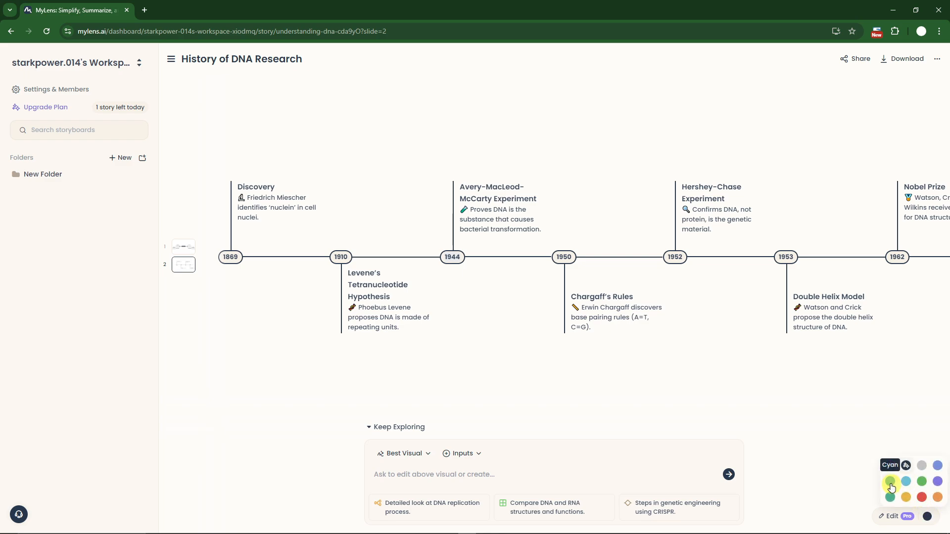
pyautogui.moveTo(921, 481)
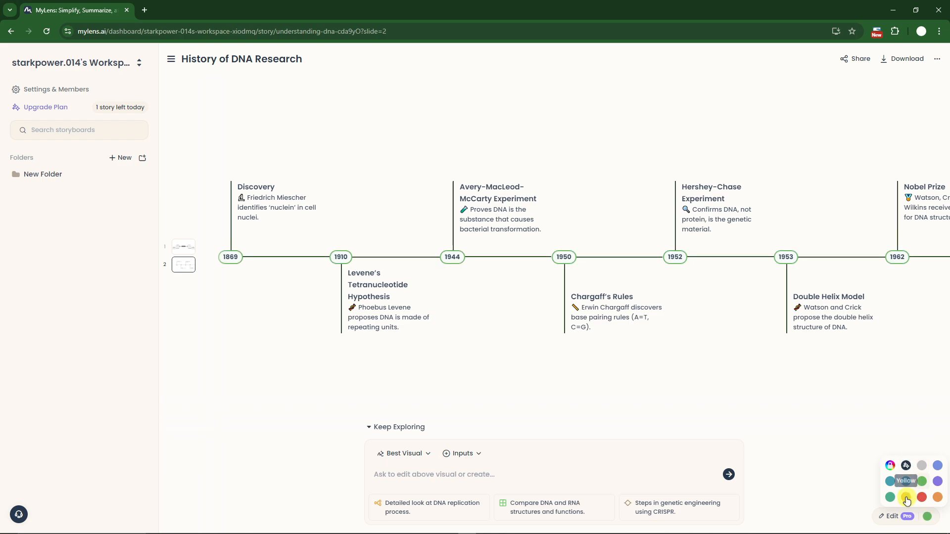
pyautogui.click(920, 498)
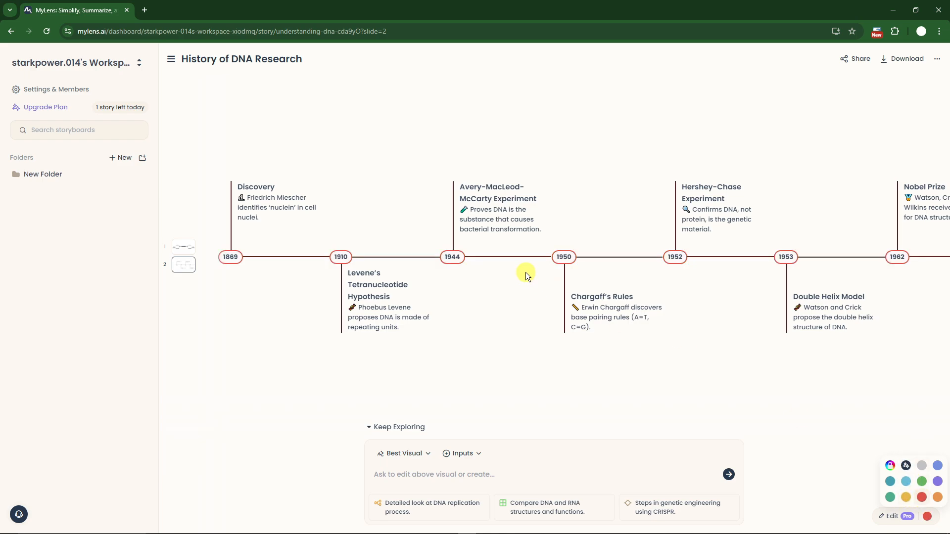
pyautogui.moveTo(757, 383)
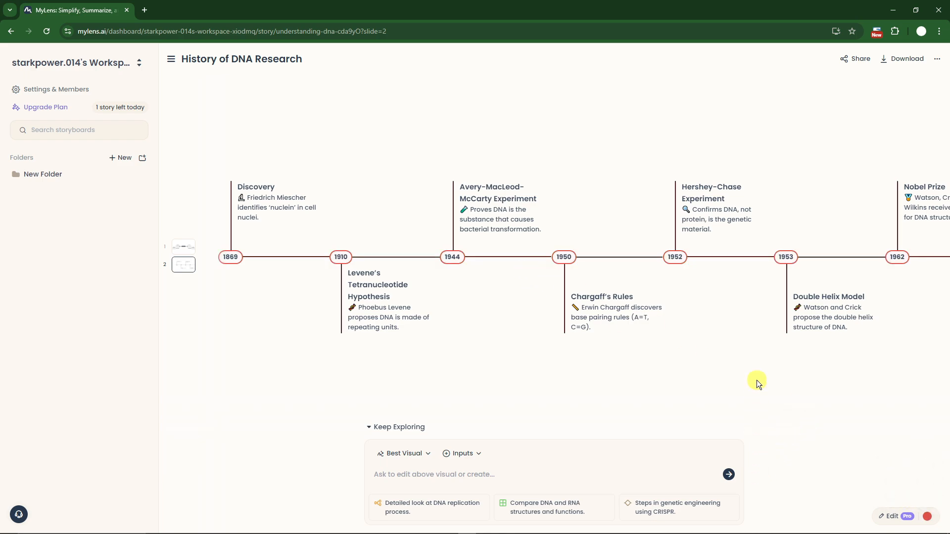
pyautogui.moveTo(903, 59)
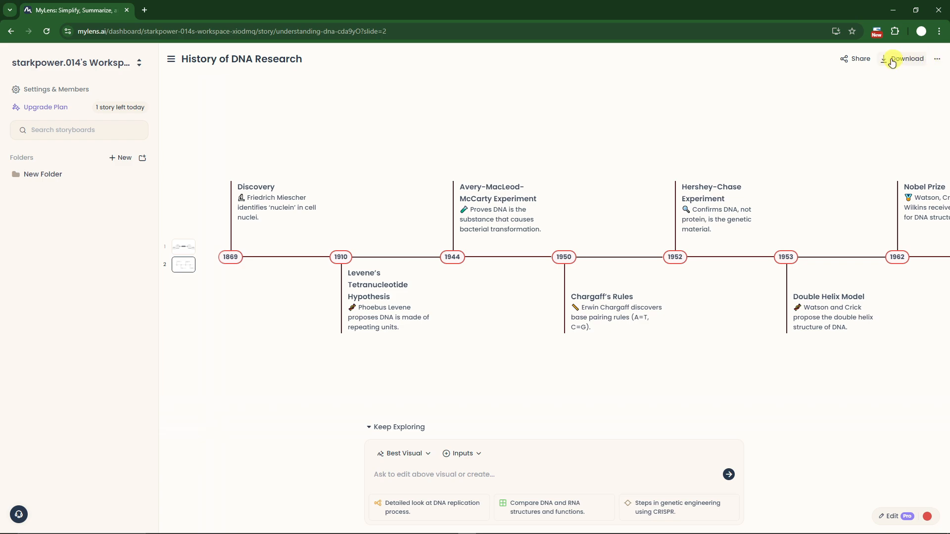
# Step: Download the timeline as a gradient-background PNG, preview it, then close the viewer
pyautogui.click(906, 58)
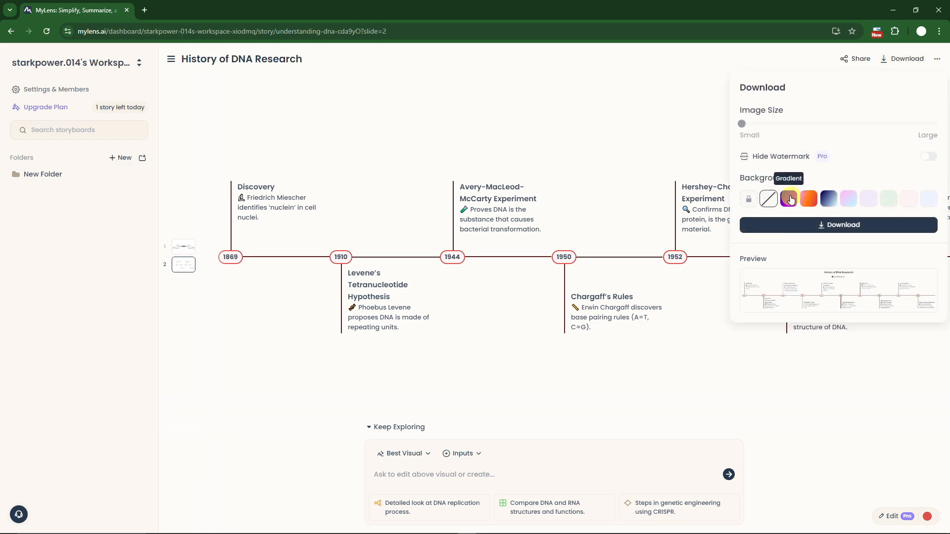
pyautogui.click(789, 199)
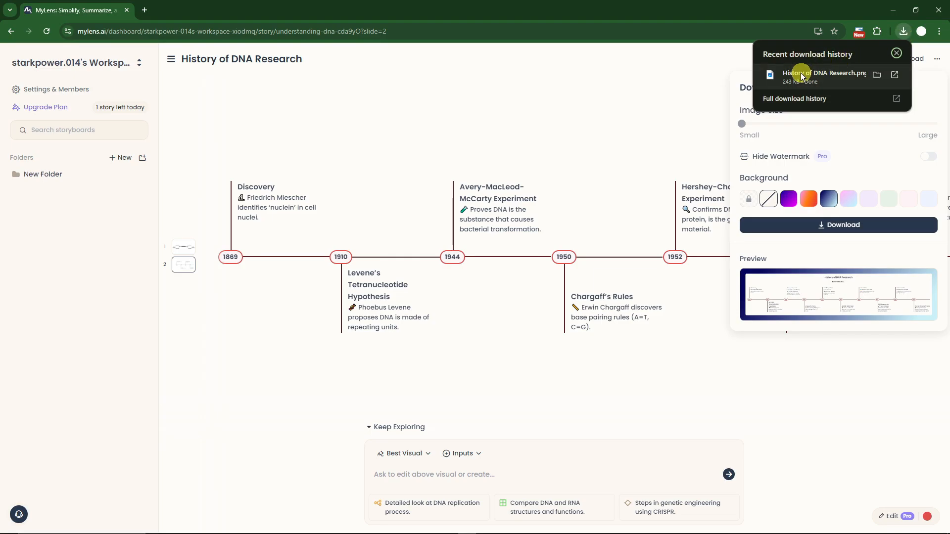
pyautogui.click(826, 74)
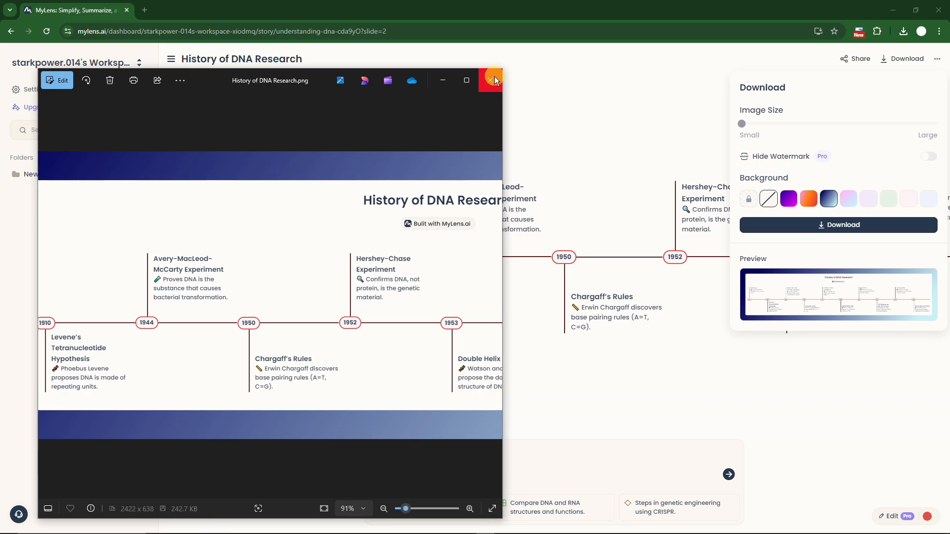
pyautogui.click(492, 80)
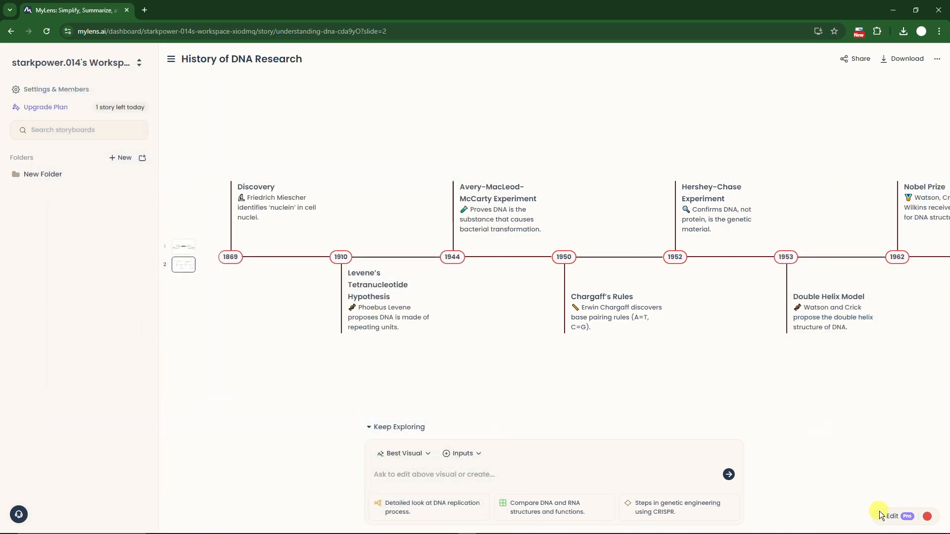
pyautogui.moveTo(894, 516)
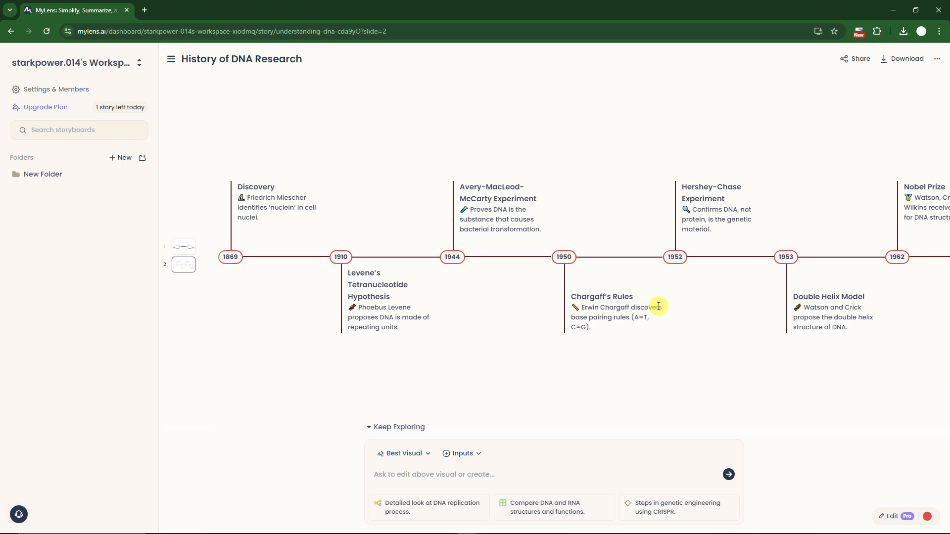
pyautogui.moveTo(251, 249)
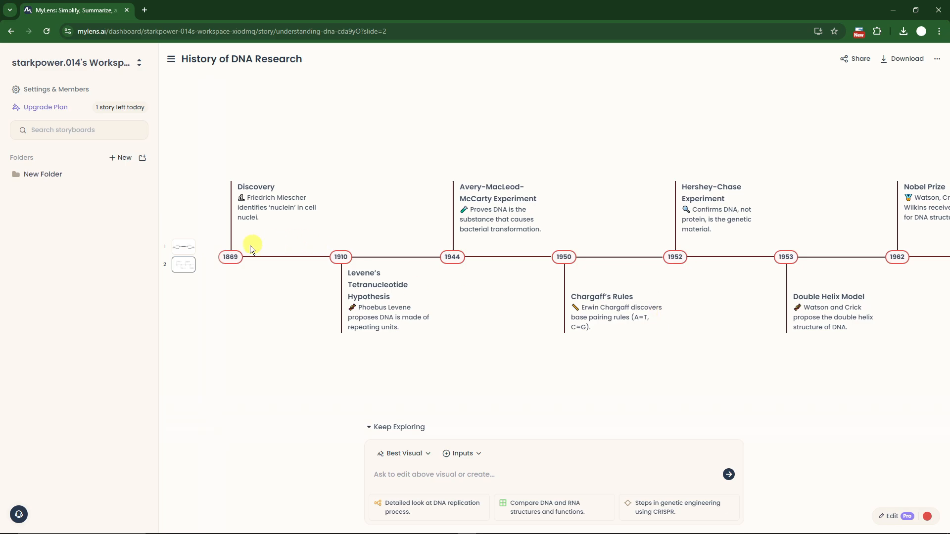
# Step: Select slide 2 and delete it from the ⋯ menu, confirming in Delete Story
pyautogui.click(183, 265)
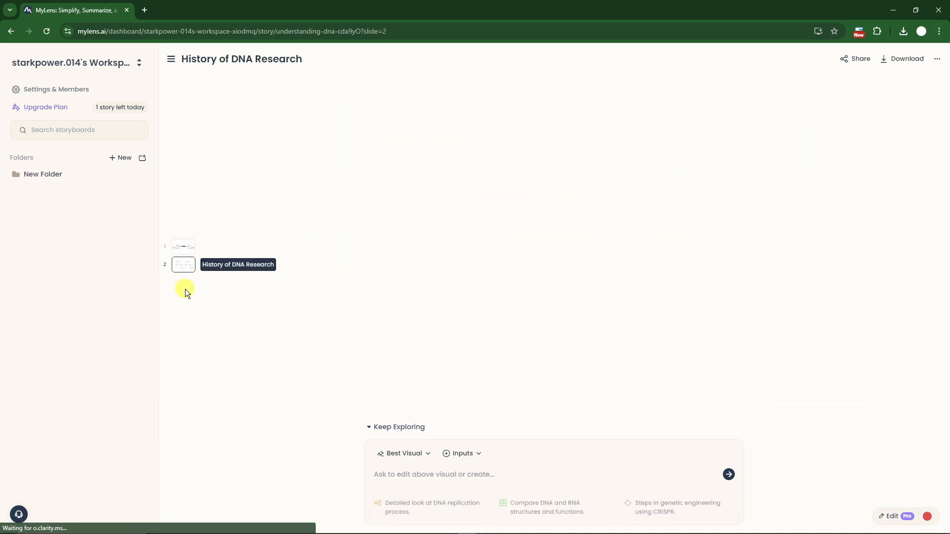
pyautogui.moveTo(185, 252)
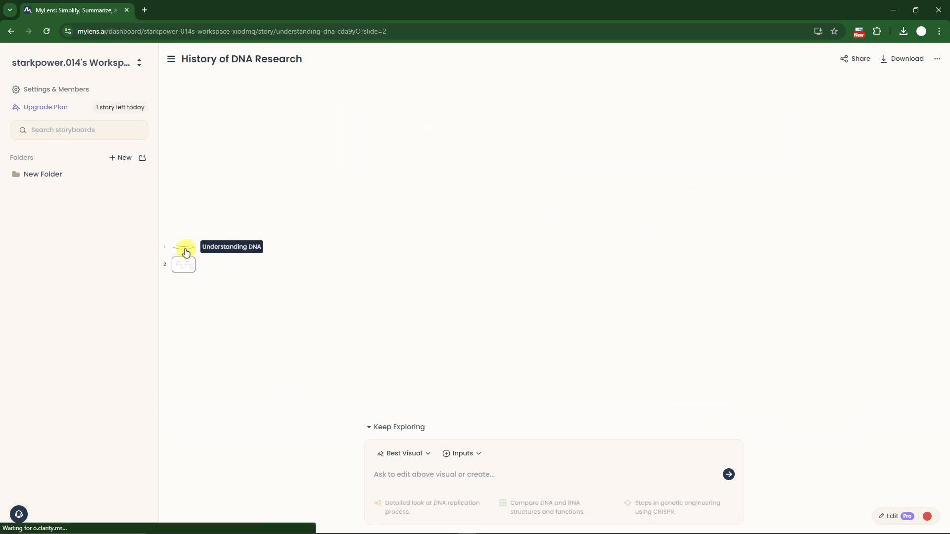
pyautogui.click(184, 252)
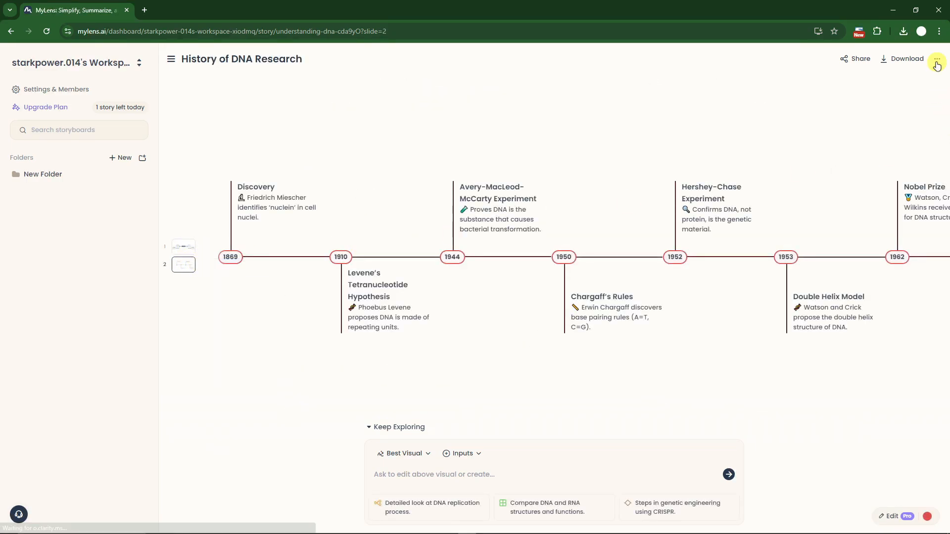
pyautogui.click(936, 59)
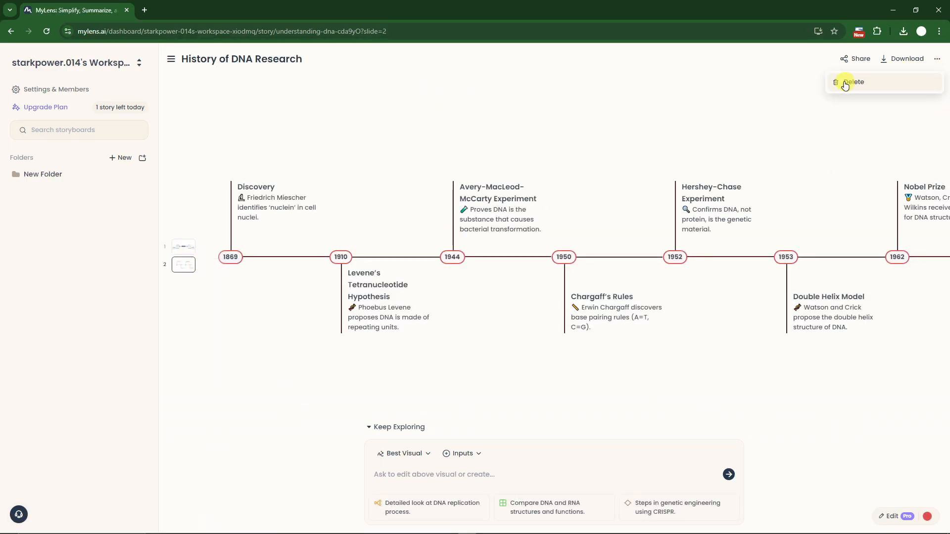
pyautogui.click(854, 81)
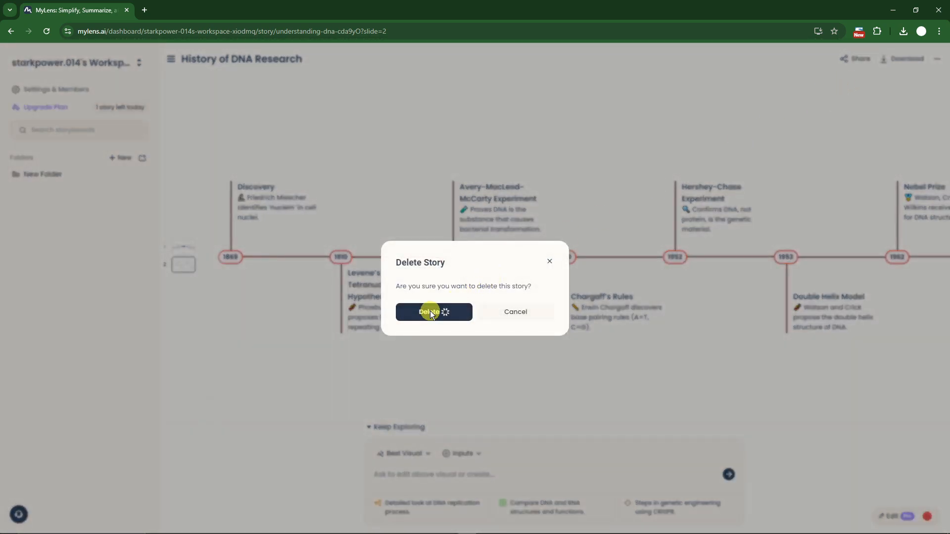
pyautogui.click(433, 311)
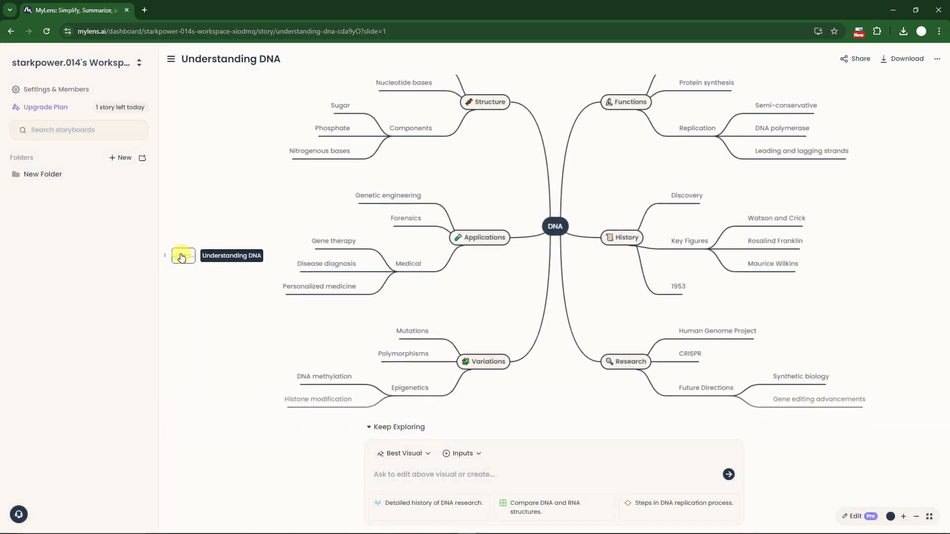
pyautogui.moveTo(481, 270)
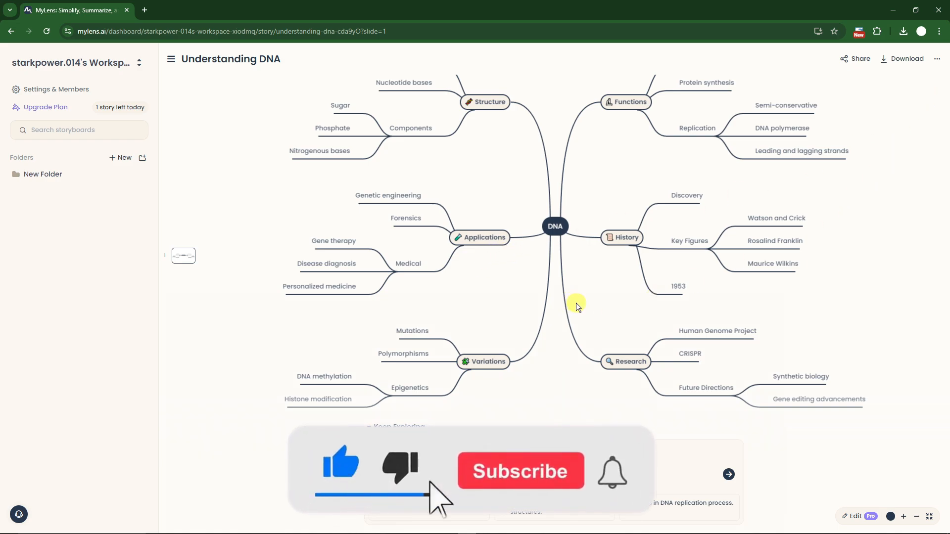
pyautogui.click(520, 472)
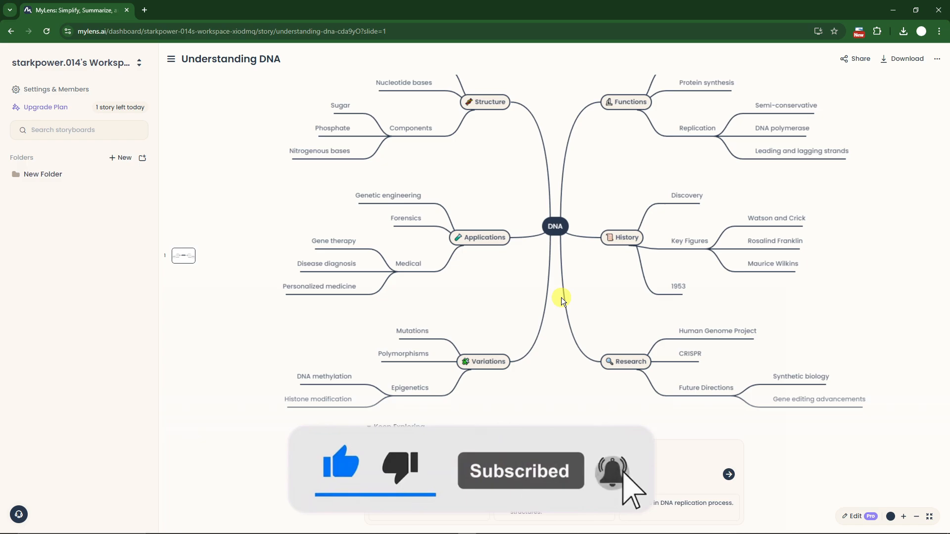